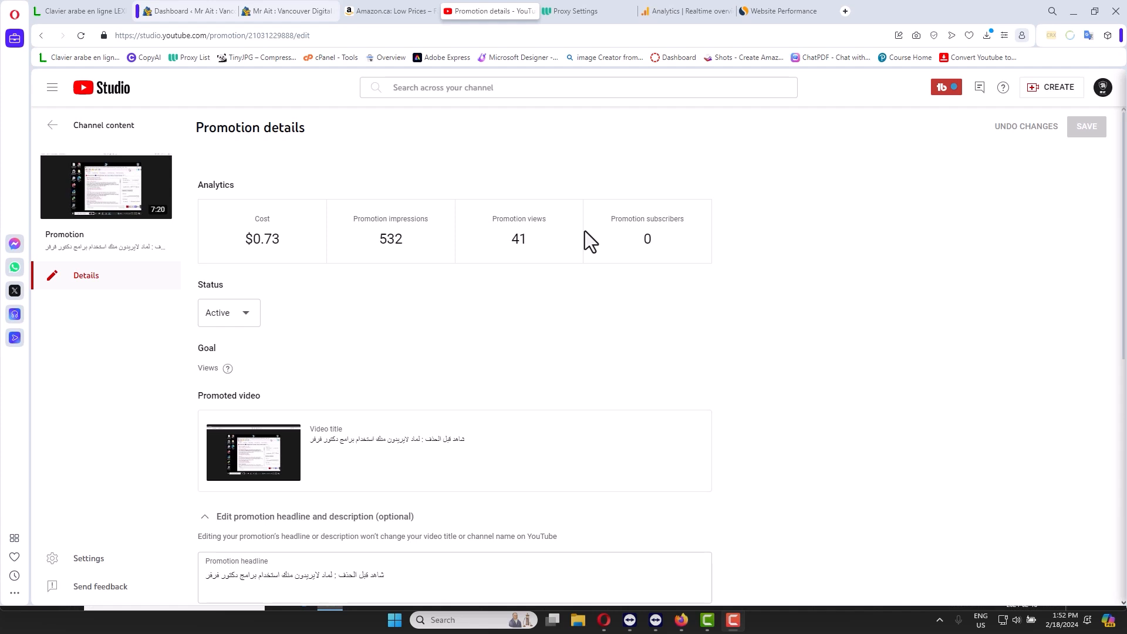
Highlight the 118 users of the last 30 minutes, then bring up the Similarweb report for mrait.ca.
{"action": "left_click", "coordinate": [683, 10]}
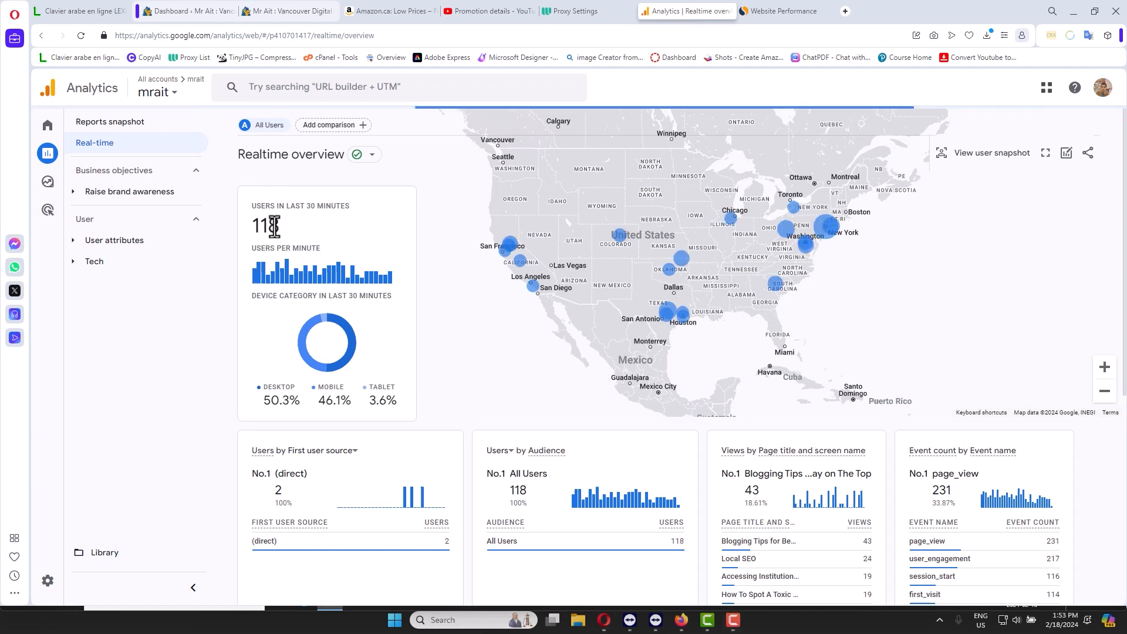
{"action": "double_click", "coordinate": [267, 227]}
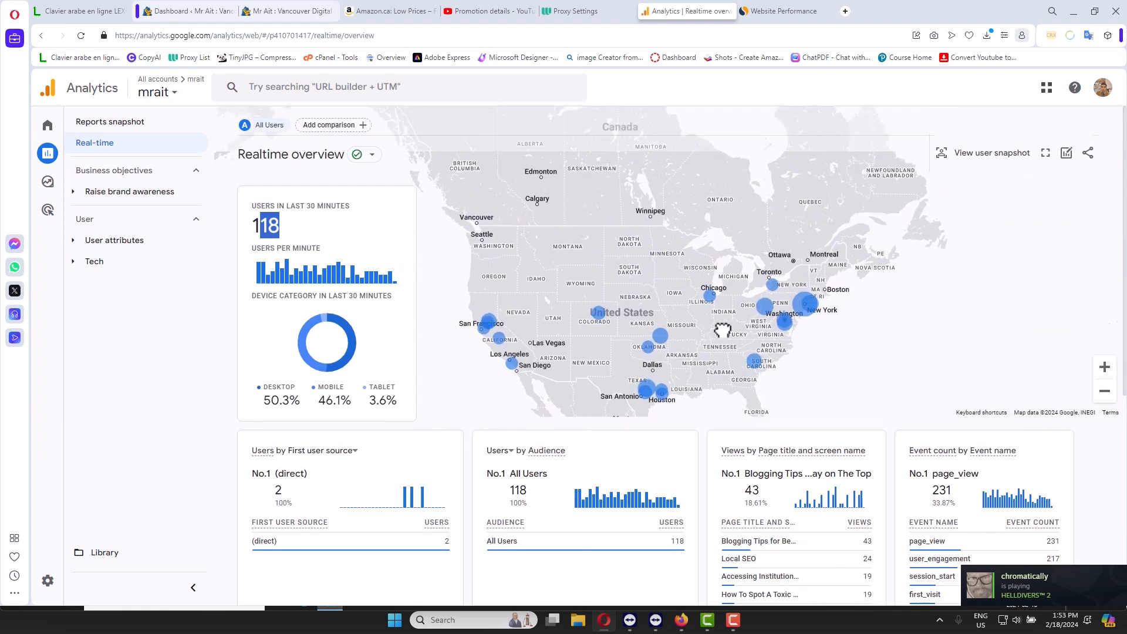
{"action": "left_click", "coordinate": [779, 11]}
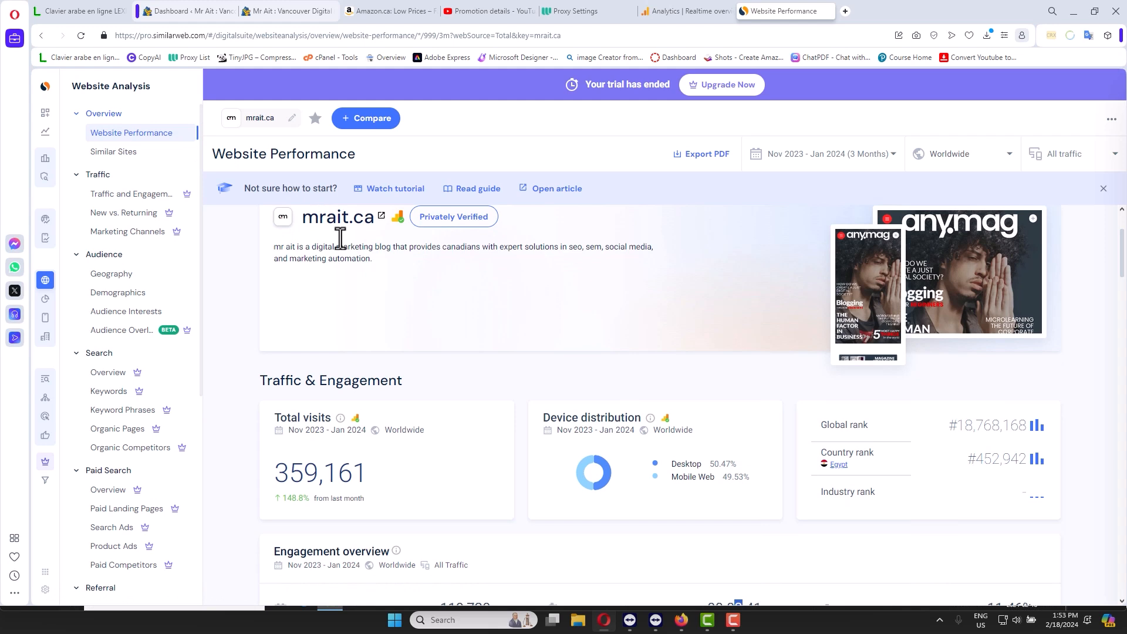
View mrait.ca's 359,161 total visits under Traffic & Engagement, then return to Google Analytics.
{"action": "scroll", "scroll_direction": "down", "scroll_amount": 3}
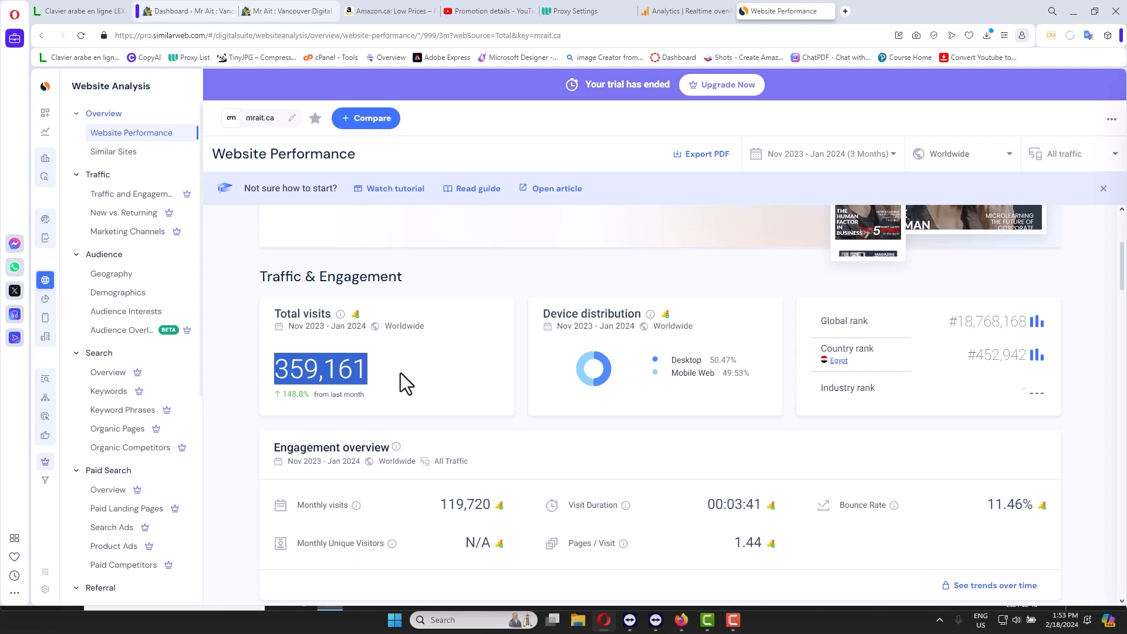
{"action": "mouse_move", "coordinate": [549, 295]}
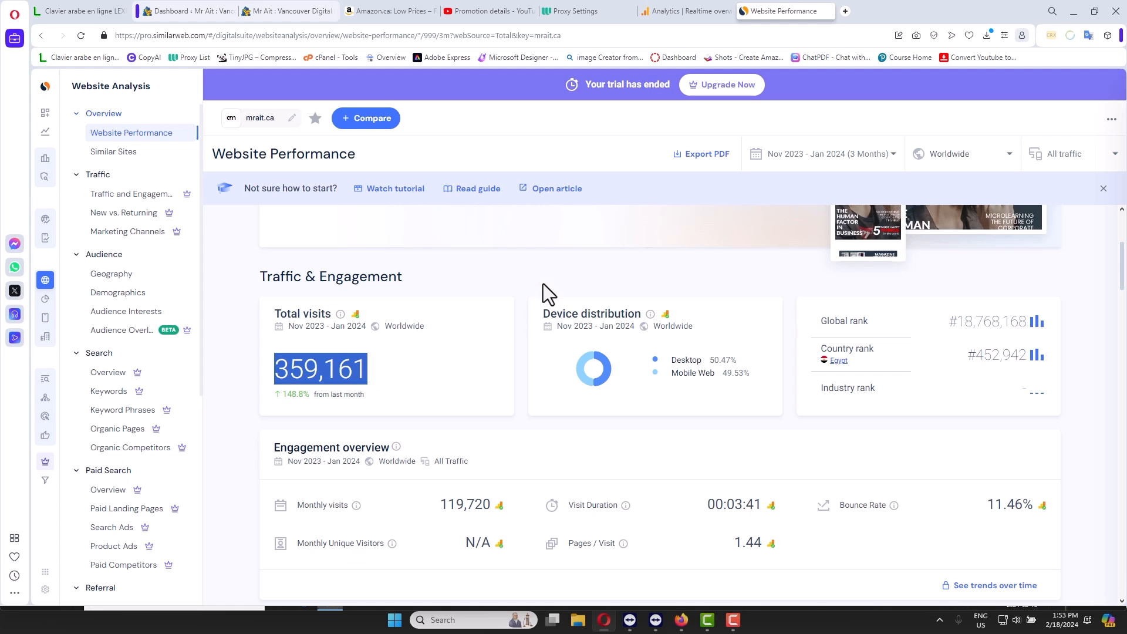
{"action": "left_click", "coordinate": [683, 11]}
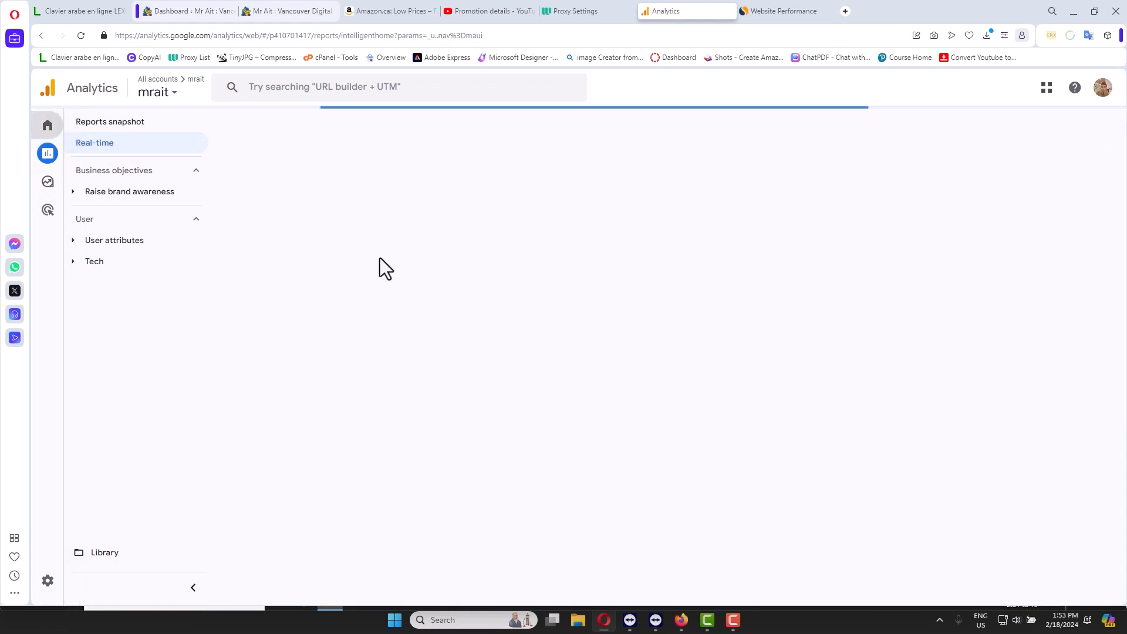
Switch the Analytics Home overview date range to Last 90 days.
{"action": "left_click", "coordinate": [47, 125]}
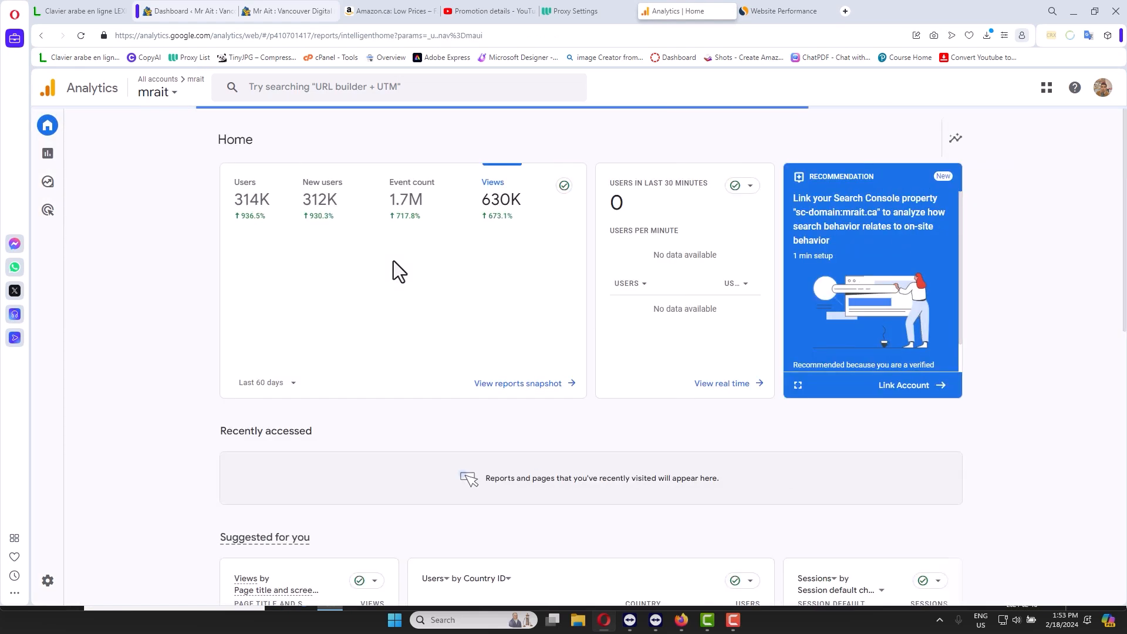
{"action": "left_click", "coordinate": [263, 382]}
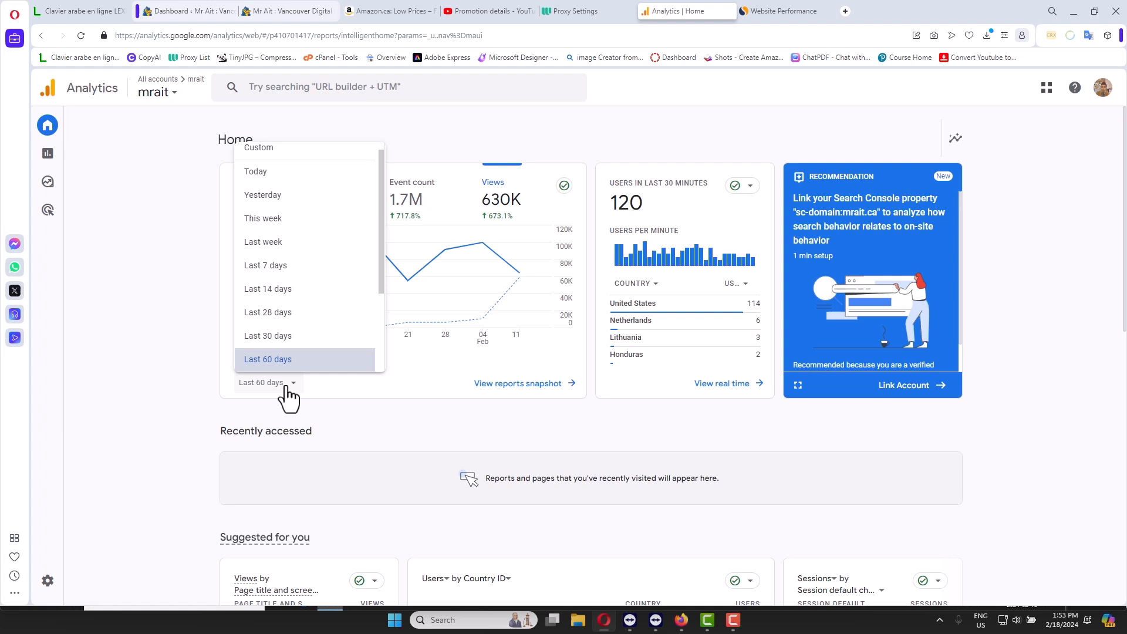
{"action": "left_click", "coordinate": [268, 359]}
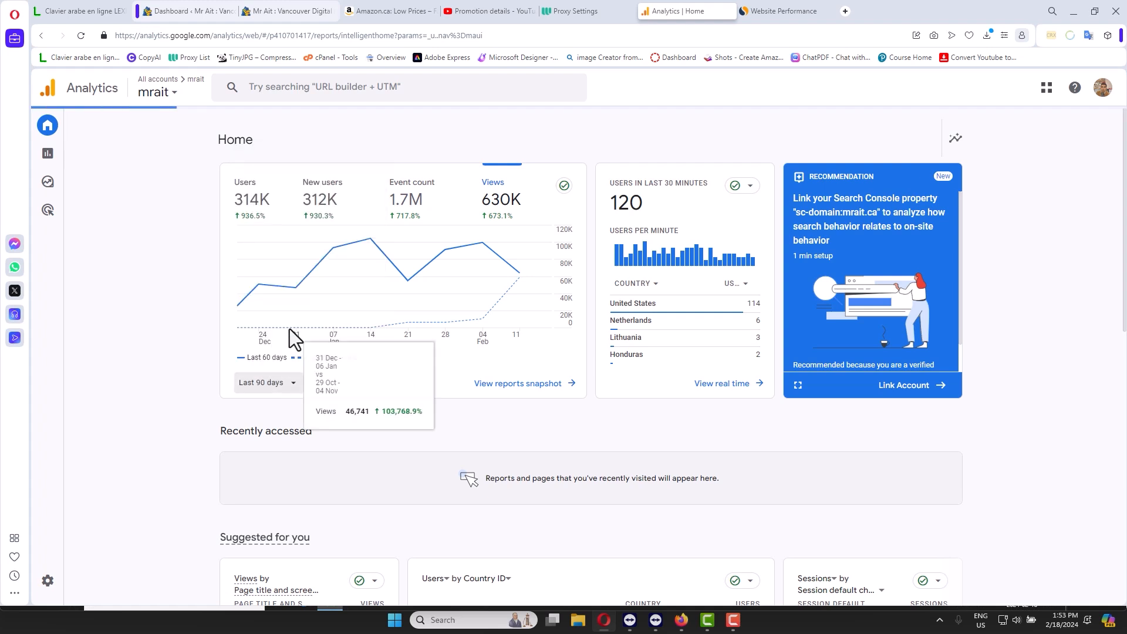
{"action": "mouse_move", "coordinate": [322, 305]}
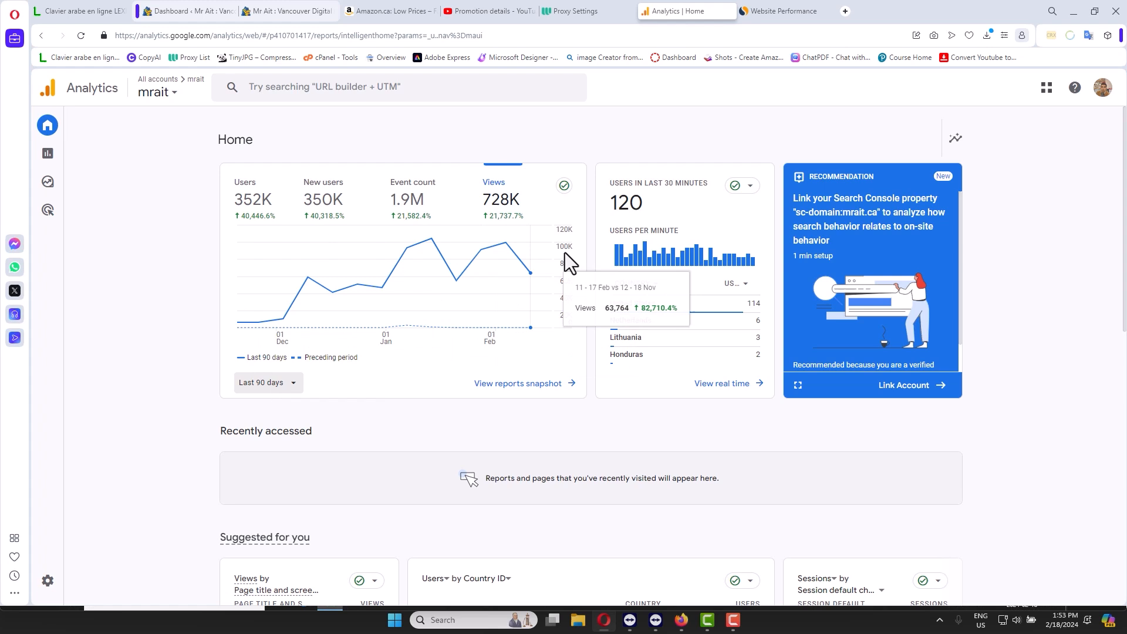
{"action": "mouse_move", "coordinate": [413, 216]}
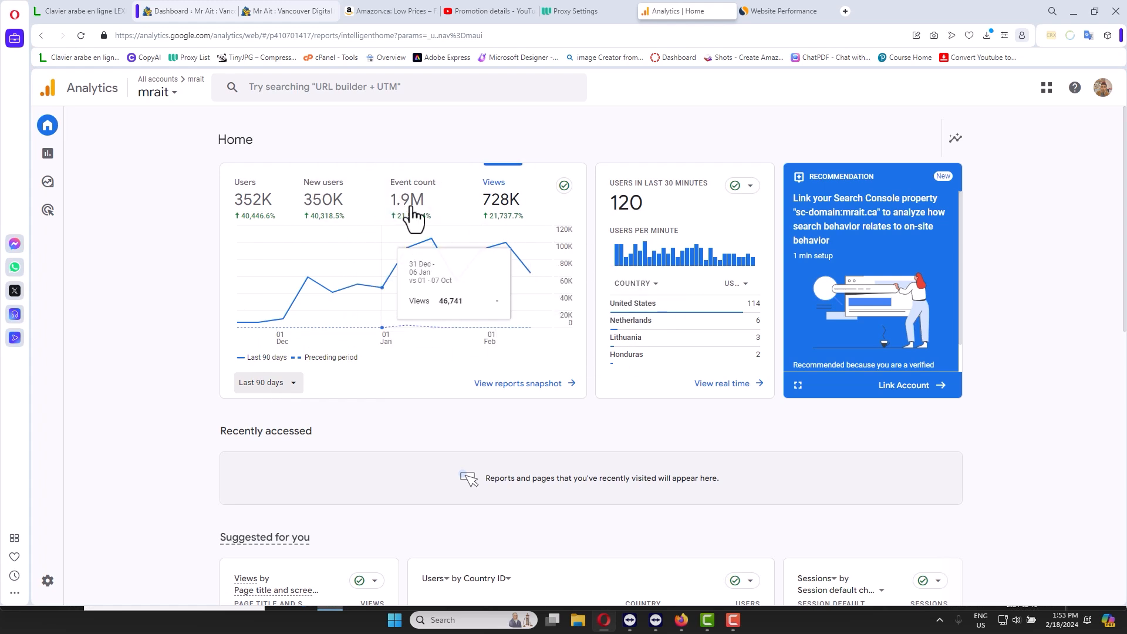
{"action": "mouse_move", "coordinate": [417, 209]}
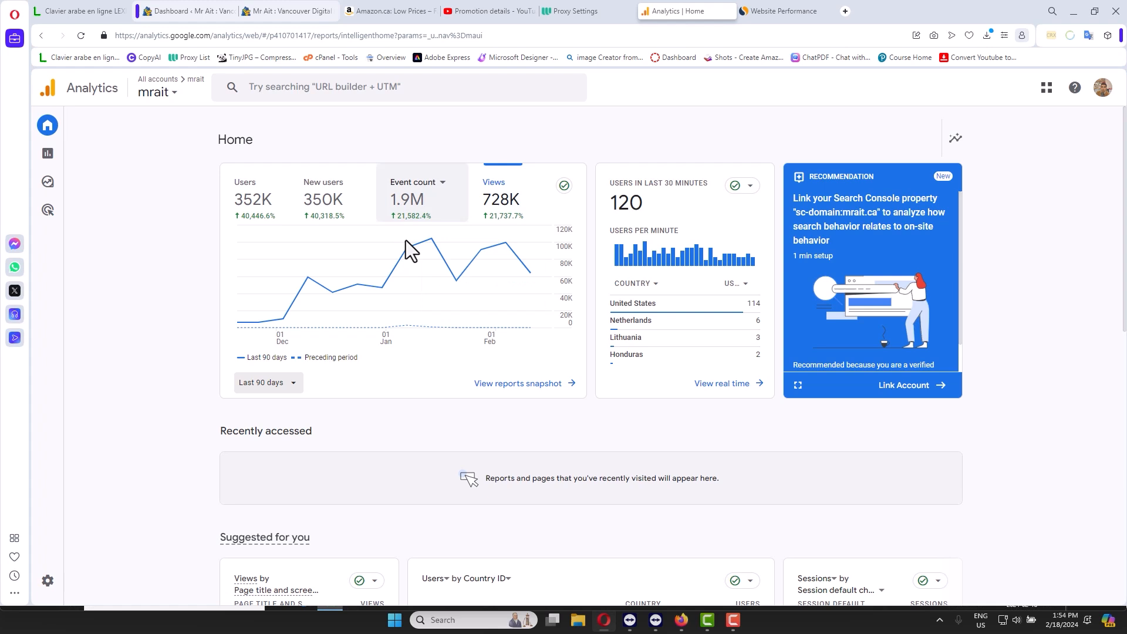
{"action": "mouse_move", "coordinate": [402, 233]}
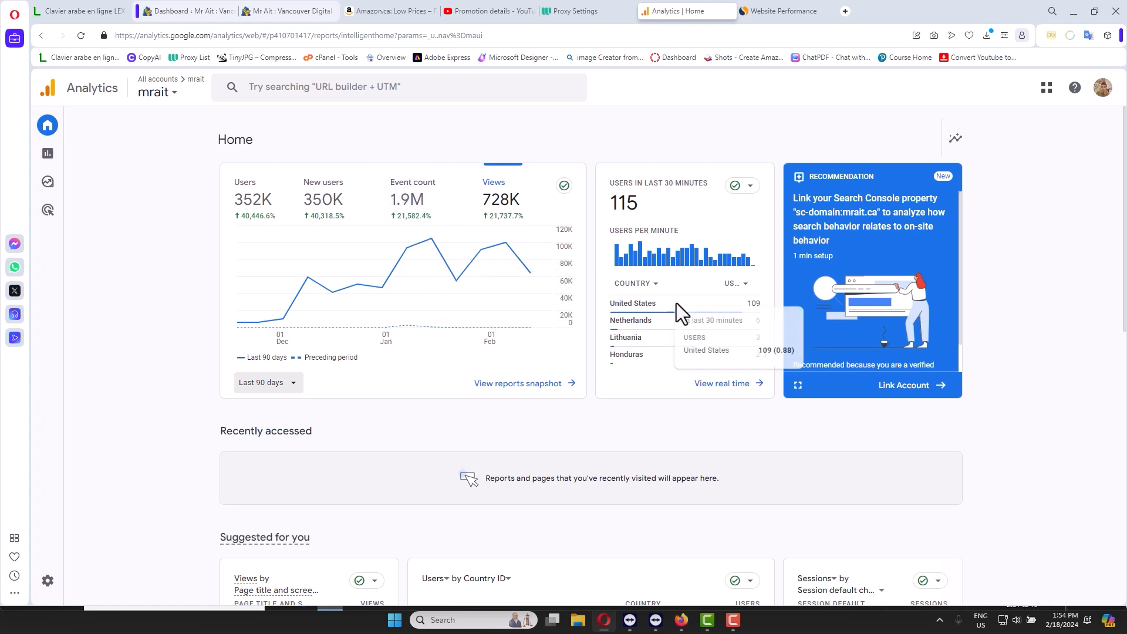
{"action": "mouse_move", "coordinate": [530, 274]}
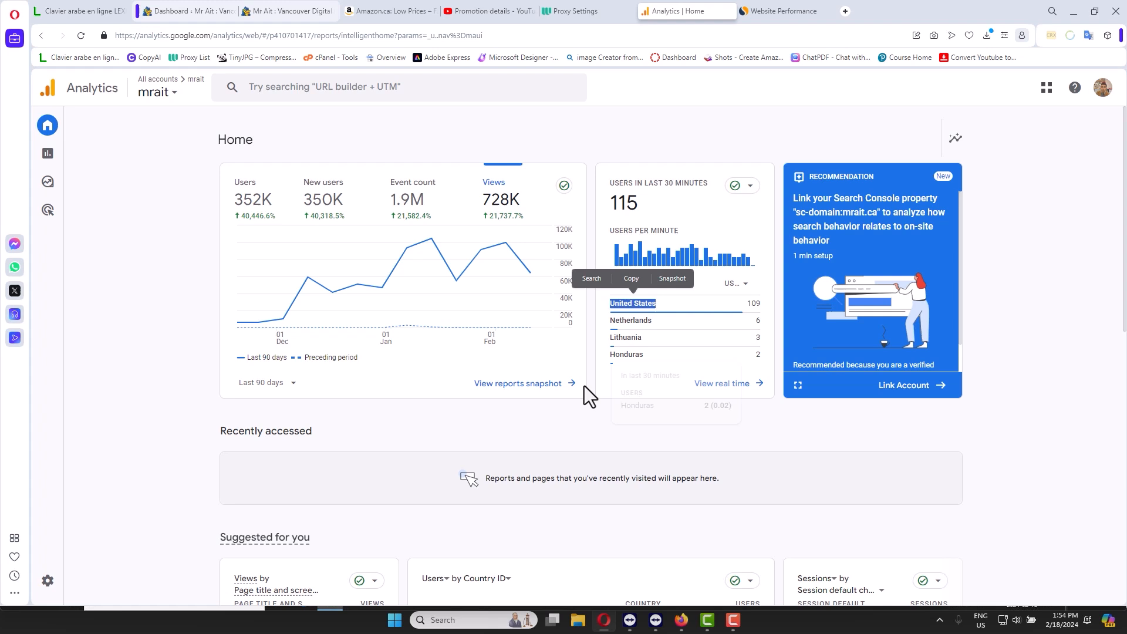
{"action": "mouse_move", "coordinate": [539, 446]}
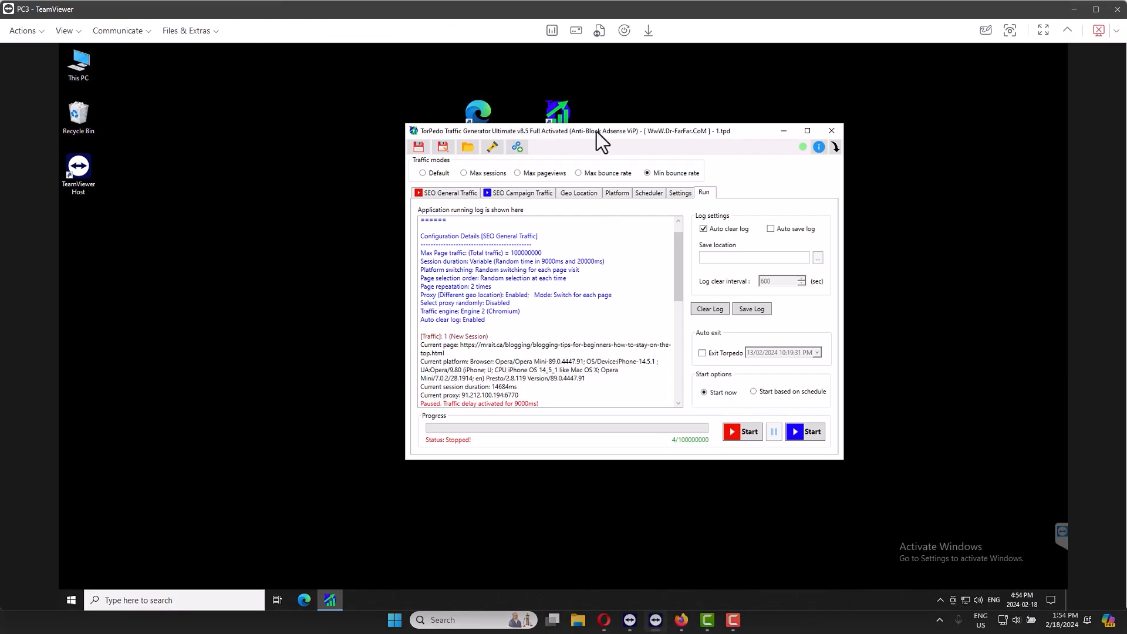
Drag the Torpedo Traffic Generator window around the remote desktop by its title bar.
{"action": "left_click_drag", "start_coordinate": [600, 130], "coordinate": [538, 203]}
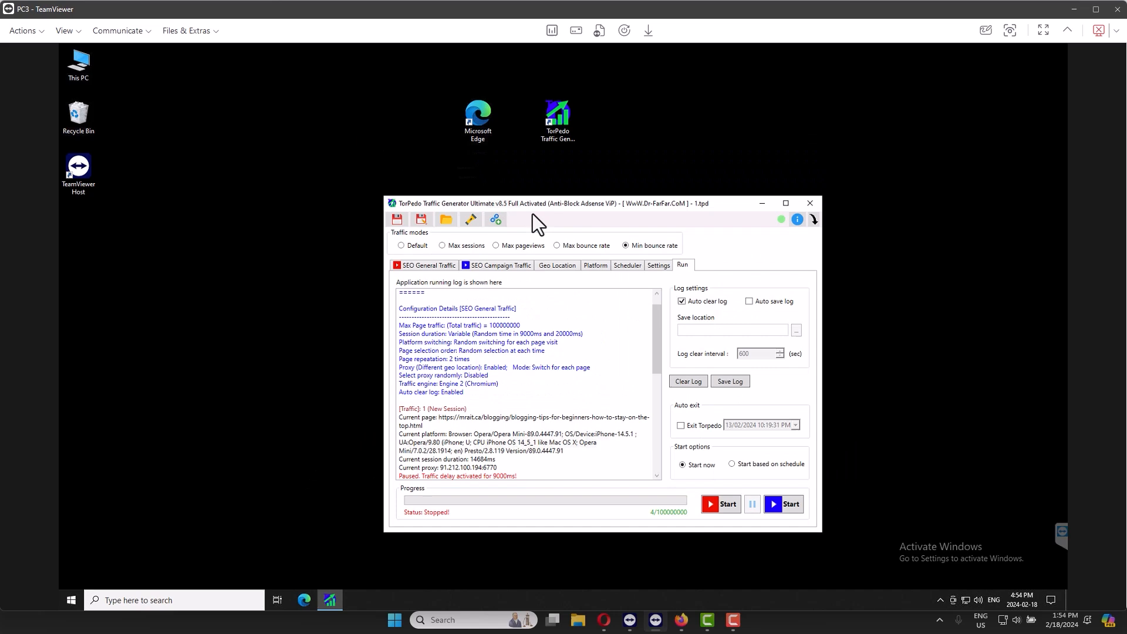
{"action": "left_click_drag", "start_coordinate": [535, 203], "coordinate": [587, 160]}
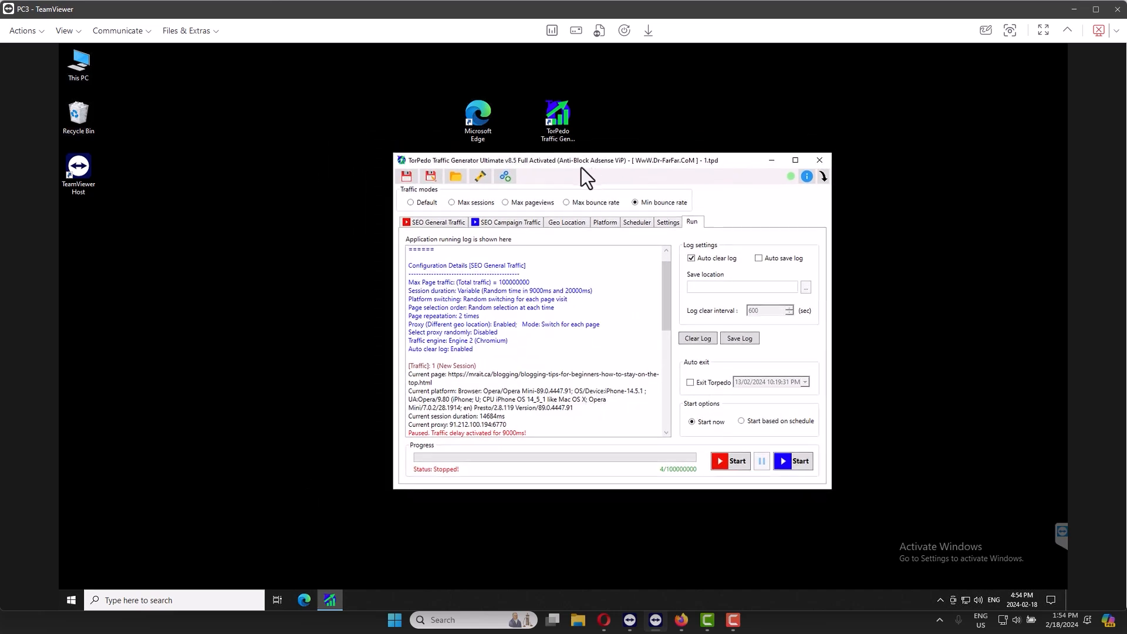
{"action": "left_click_drag", "start_coordinate": [586, 160], "coordinate": [626, 126]}
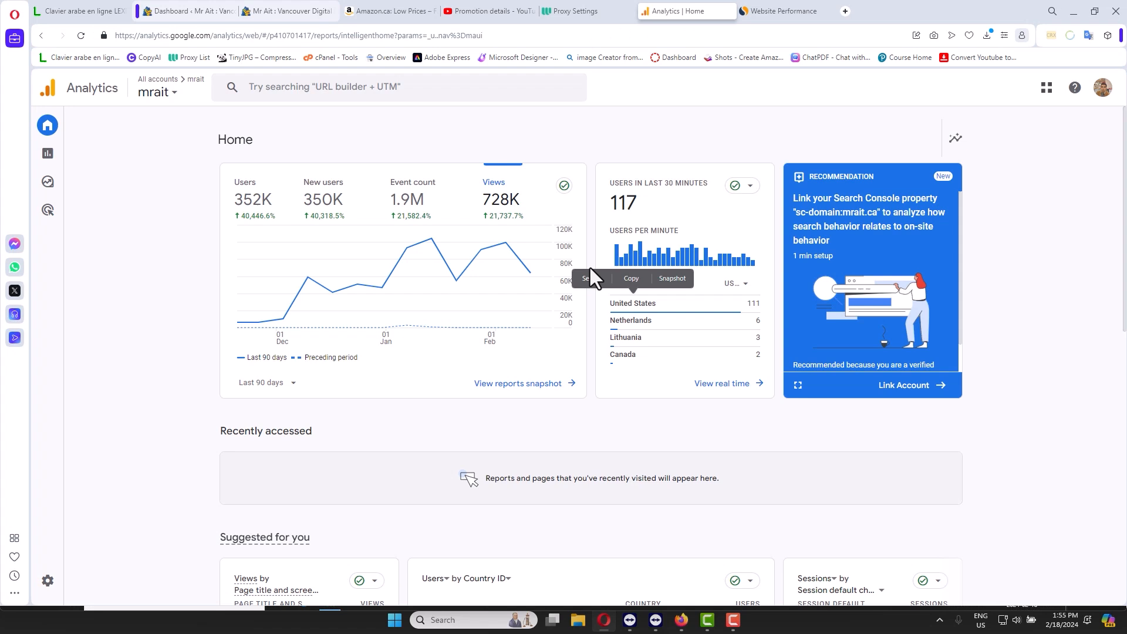
{"action": "mouse_move", "coordinate": [715, 442]}
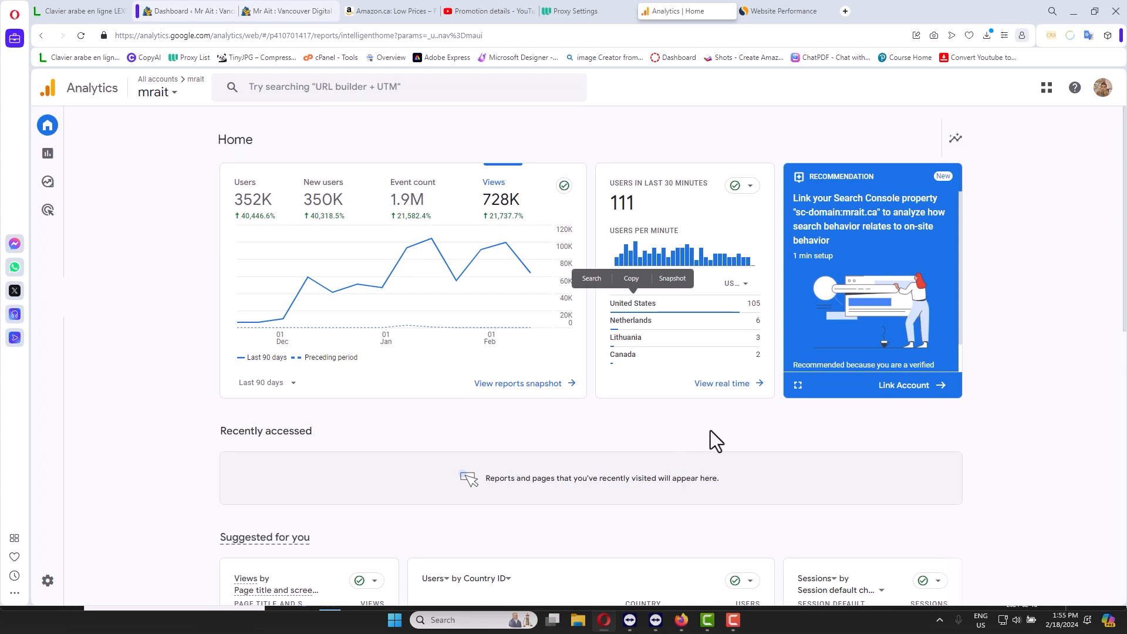
{"action": "mouse_move", "coordinate": [729, 426]}
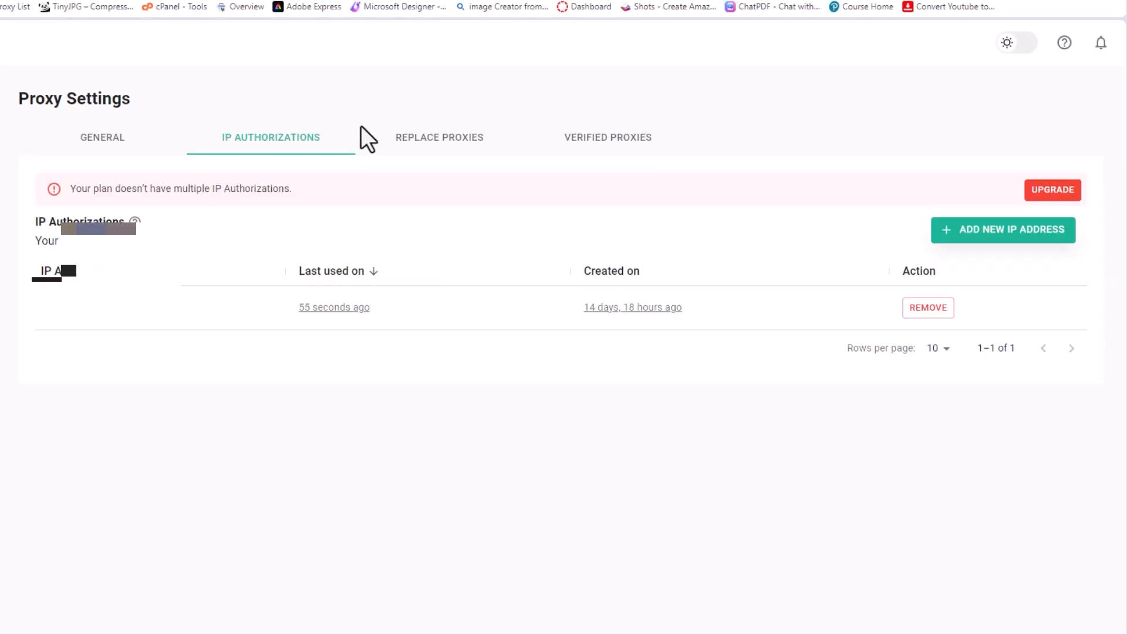
{"action": "mouse_move", "coordinate": [270, 151]}
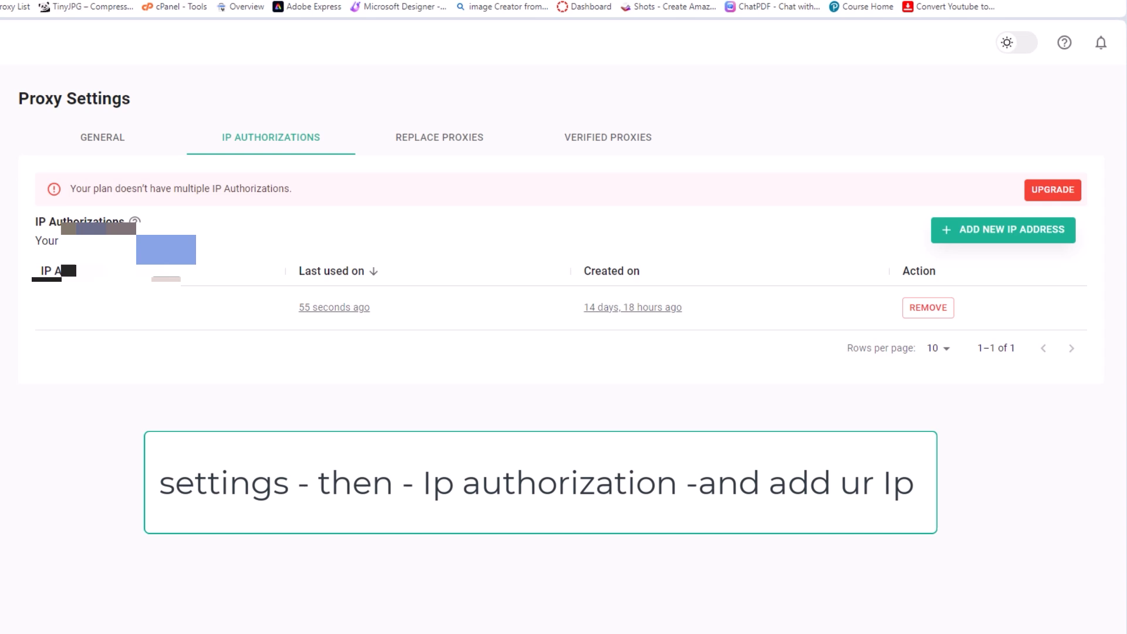
{"action": "right_click", "coordinate": [101, 230]}
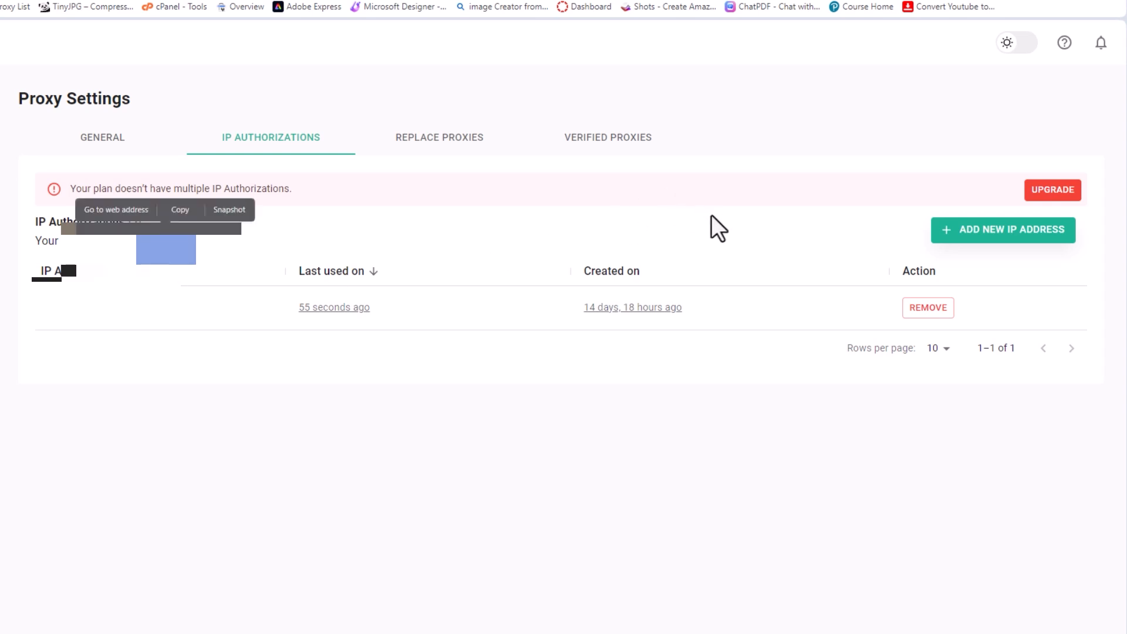
{"action": "mouse_move", "coordinate": [1002, 229]}
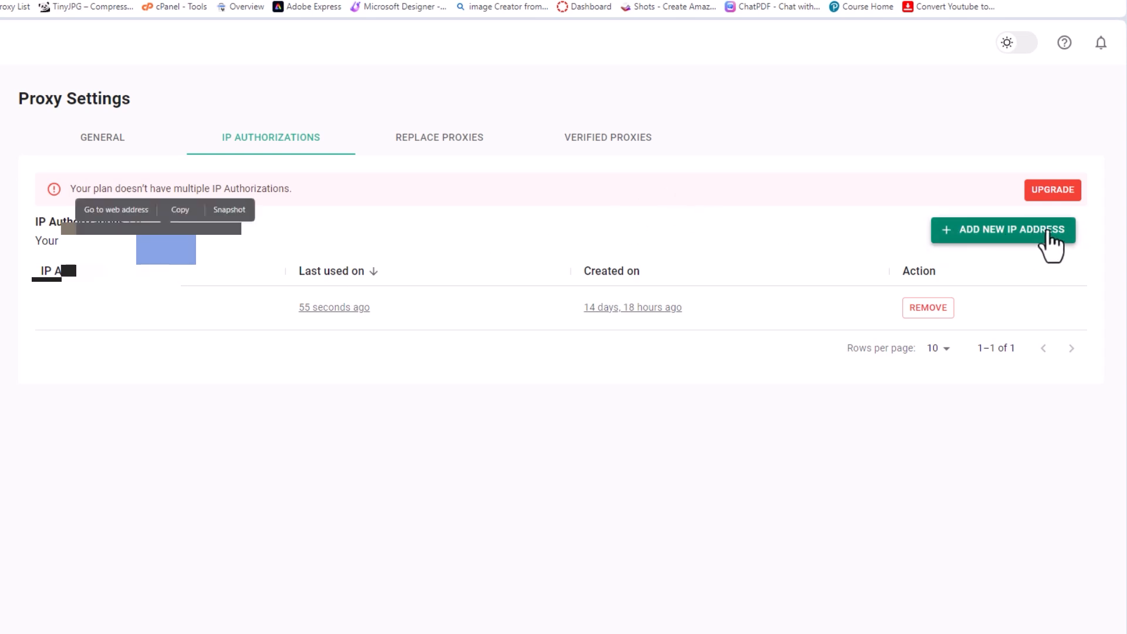
{"action": "mouse_move", "coordinate": [507, 107]}
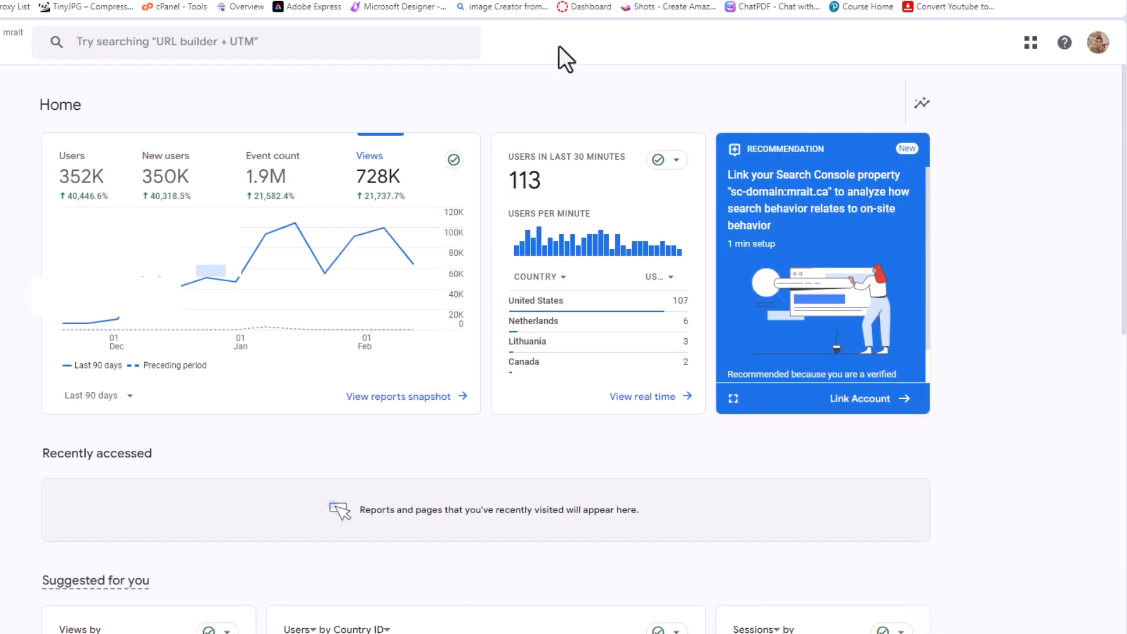
{"action": "mouse_move", "coordinate": [575, 99]}
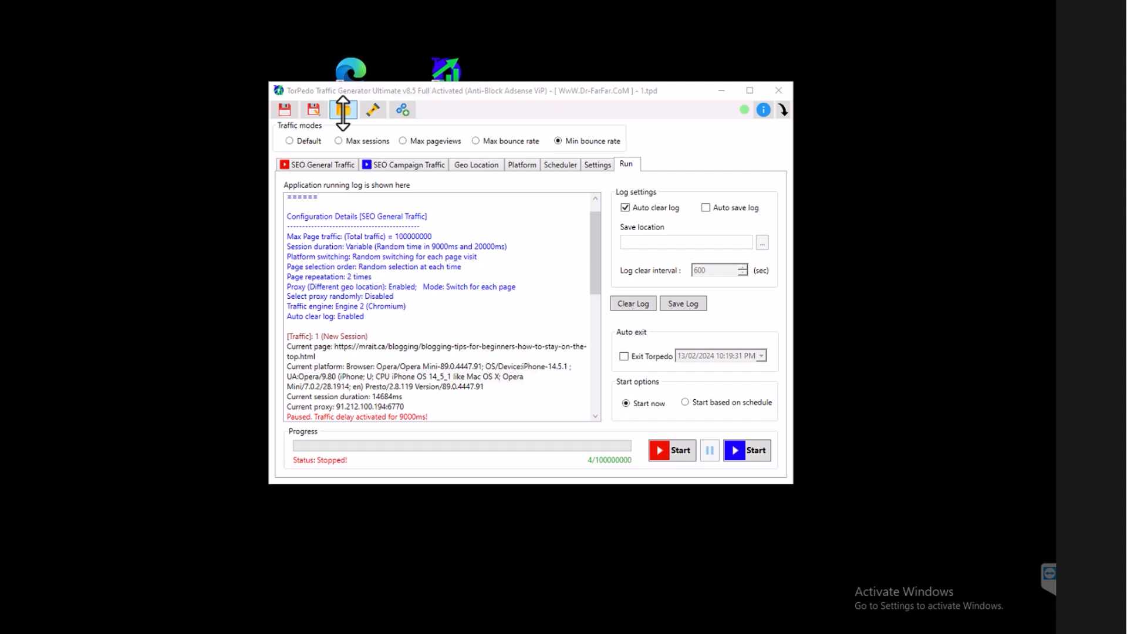
Load the 1.tpd configuration from the Desktop and dismiss the promotional notice.
{"action": "left_click", "coordinate": [313, 109]}
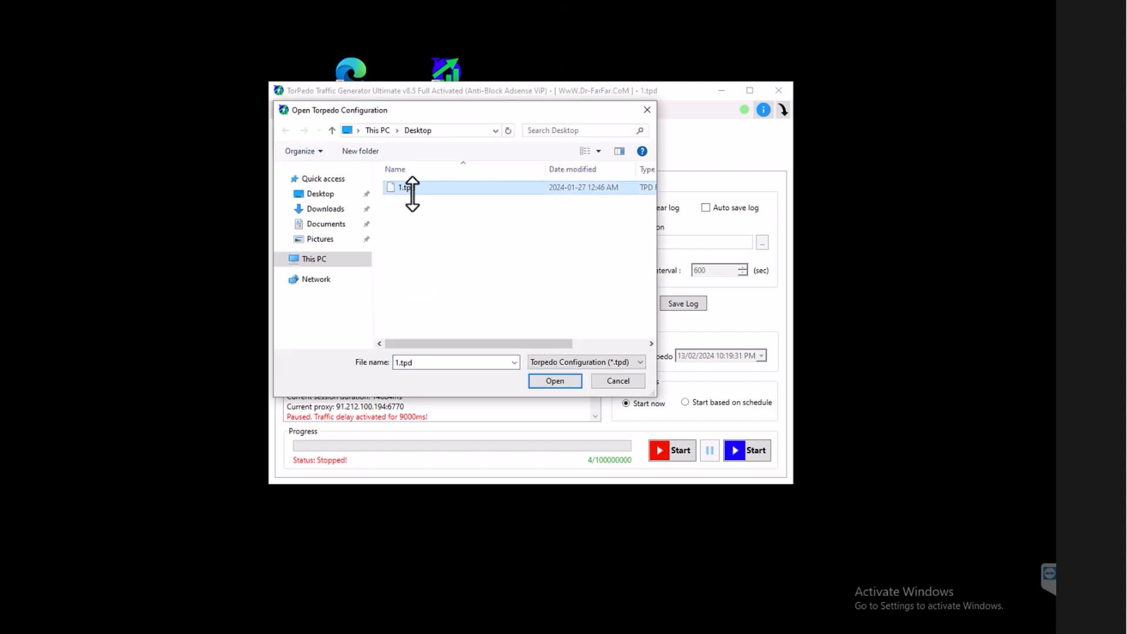
{"action": "mouse_move", "coordinate": [467, 204]}
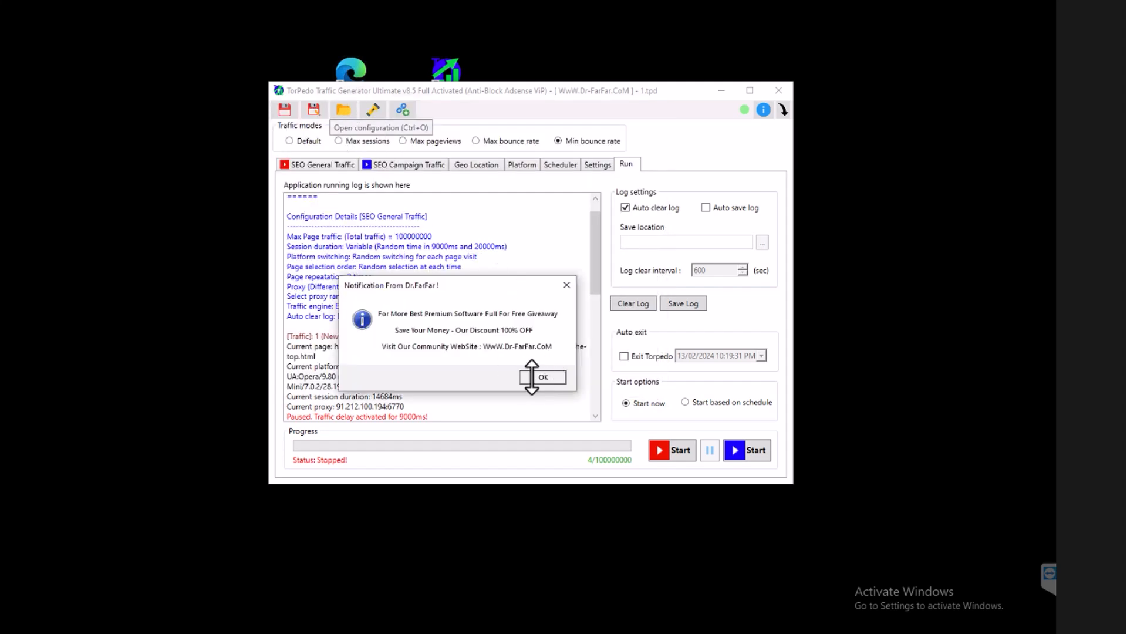
{"action": "left_click", "coordinate": [544, 377]}
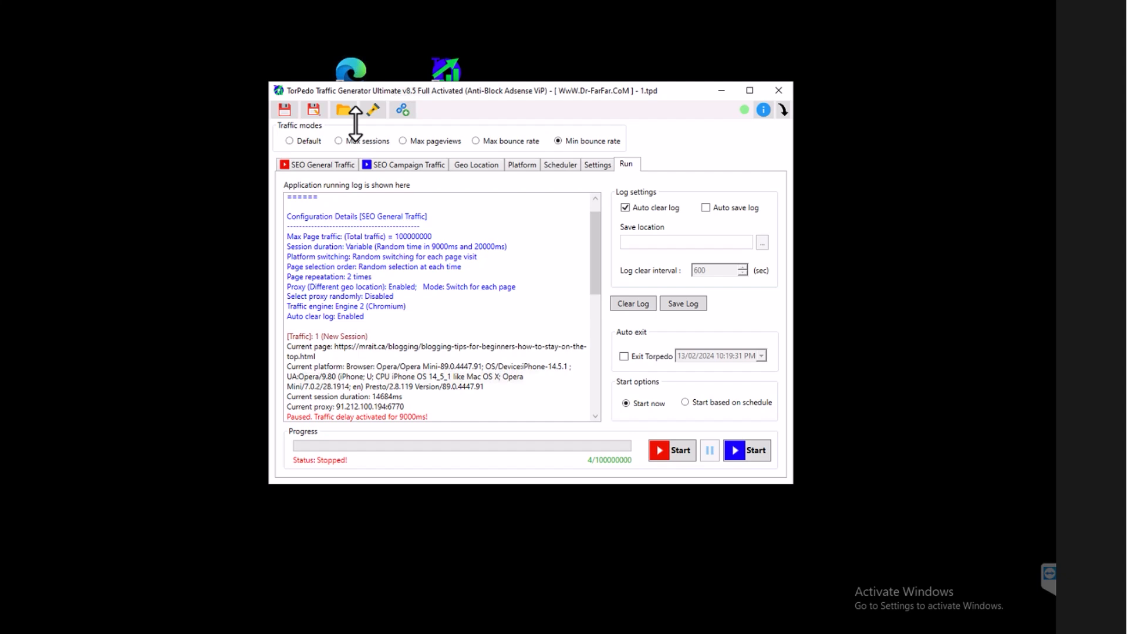
{"action": "mouse_move", "coordinate": [486, 331]}
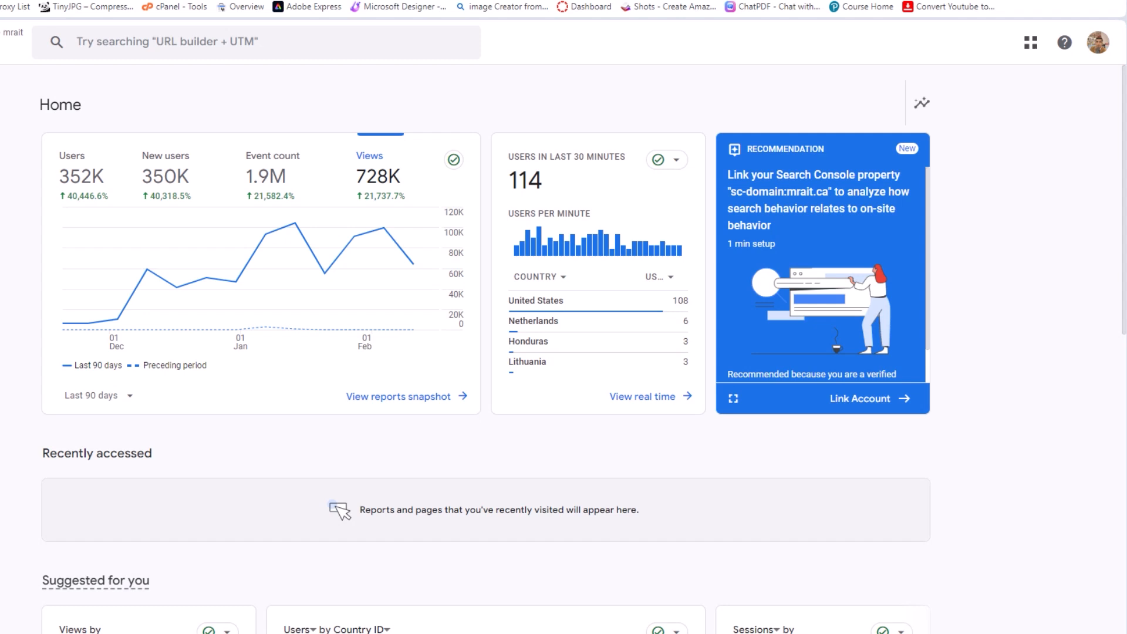
{"action": "mouse_move", "coordinate": [787, 101]}
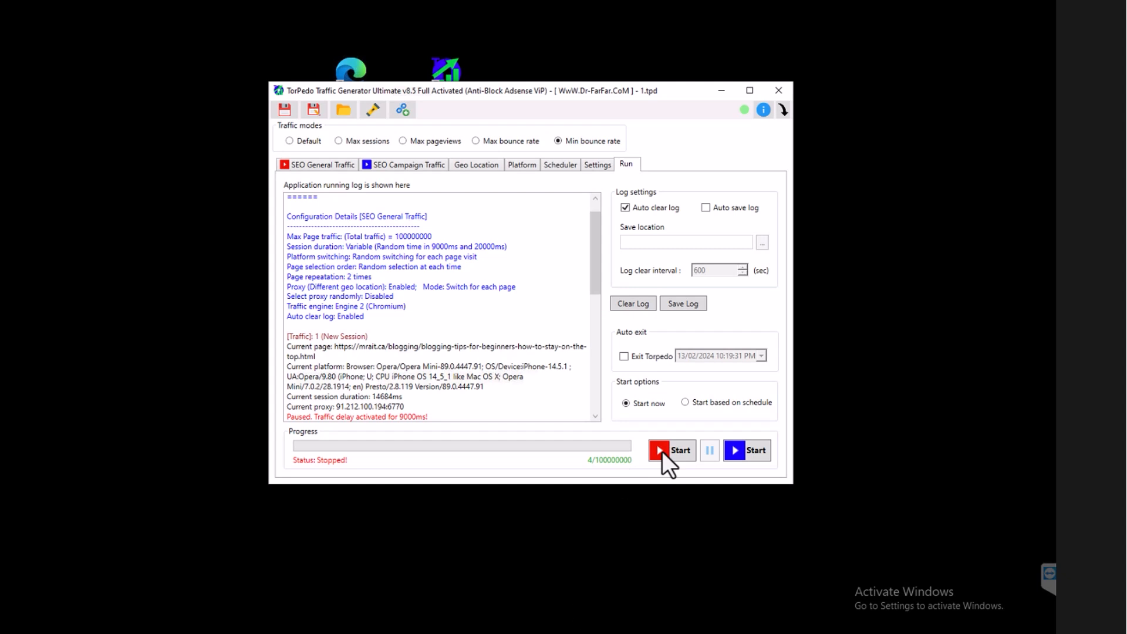
Start the traffic run, then show the SEO General Traffic URL list.
{"action": "left_click", "coordinate": [670, 449]}
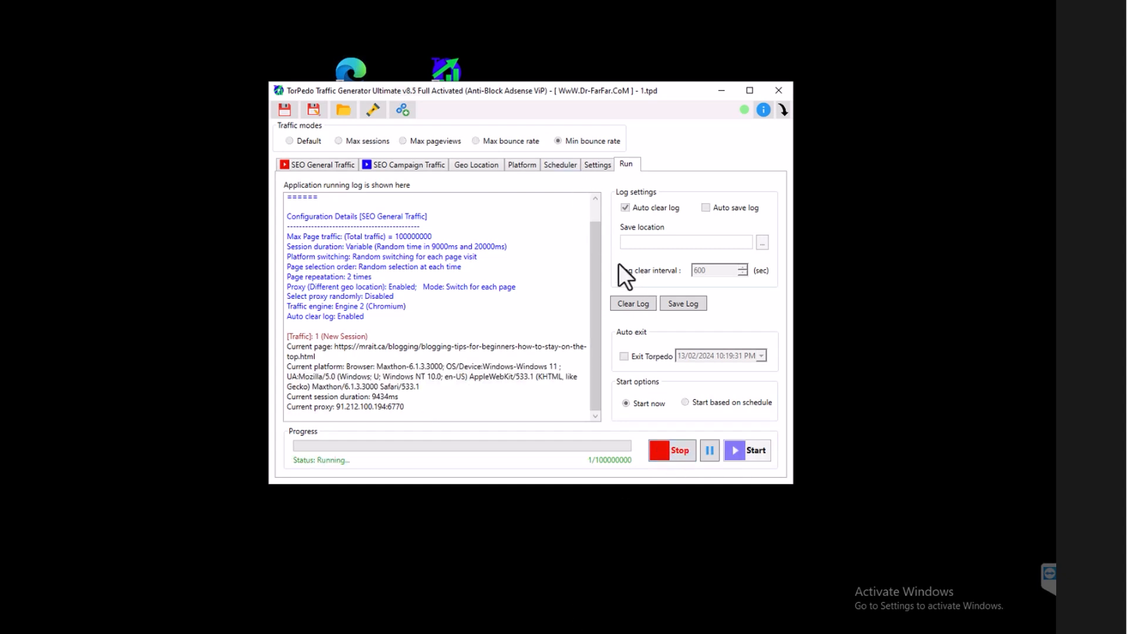
{"action": "mouse_move", "coordinate": [531, 325]}
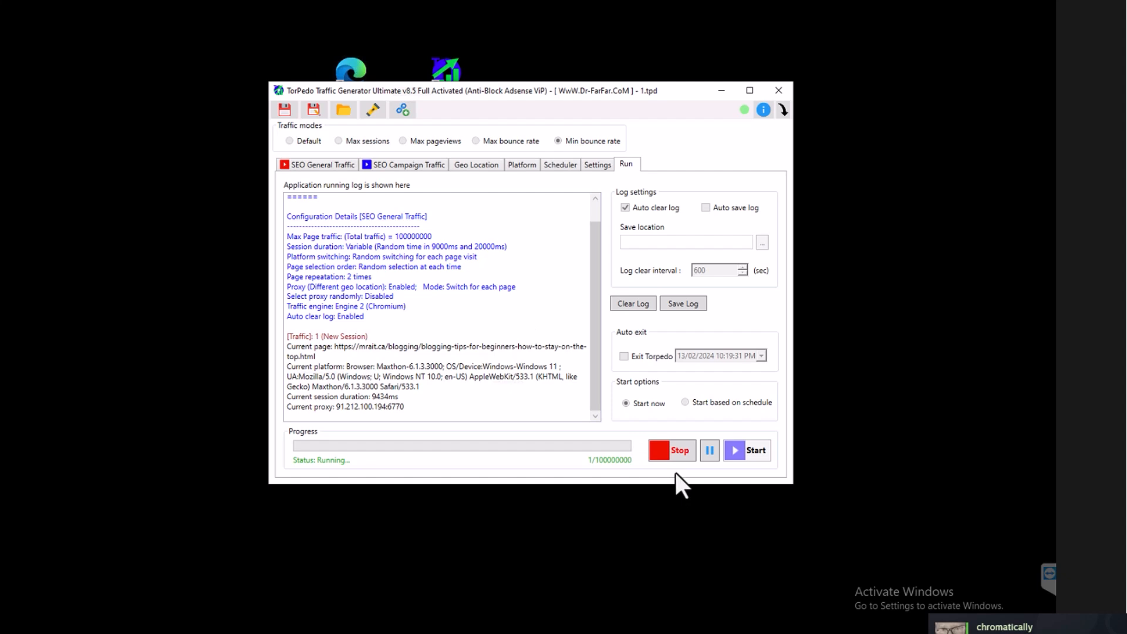
{"action": "mouse_move", "coordinate": [587, 111]}
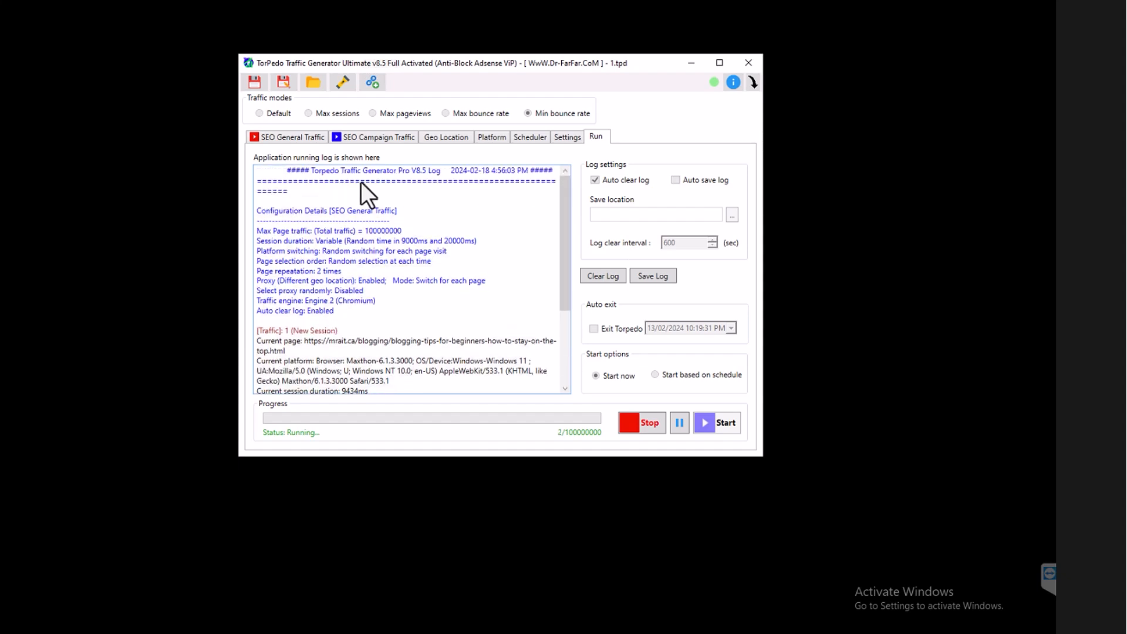
{"action": "mouse_move", "coordinate": [449, 288]}
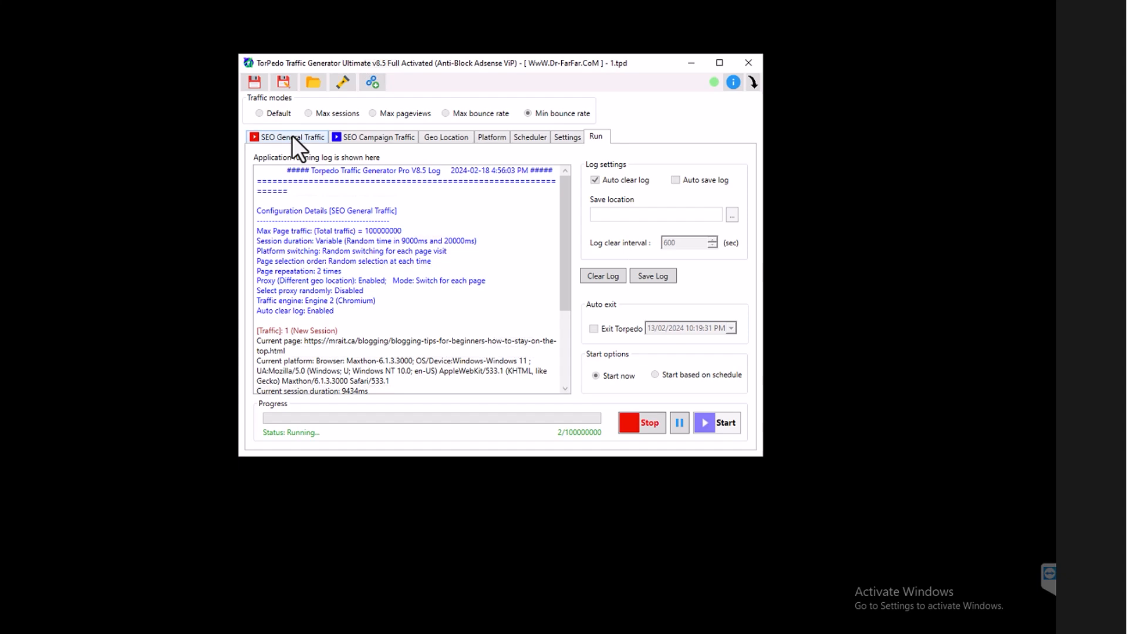
{"action": "left_click", "coordinate": [291, 136]}
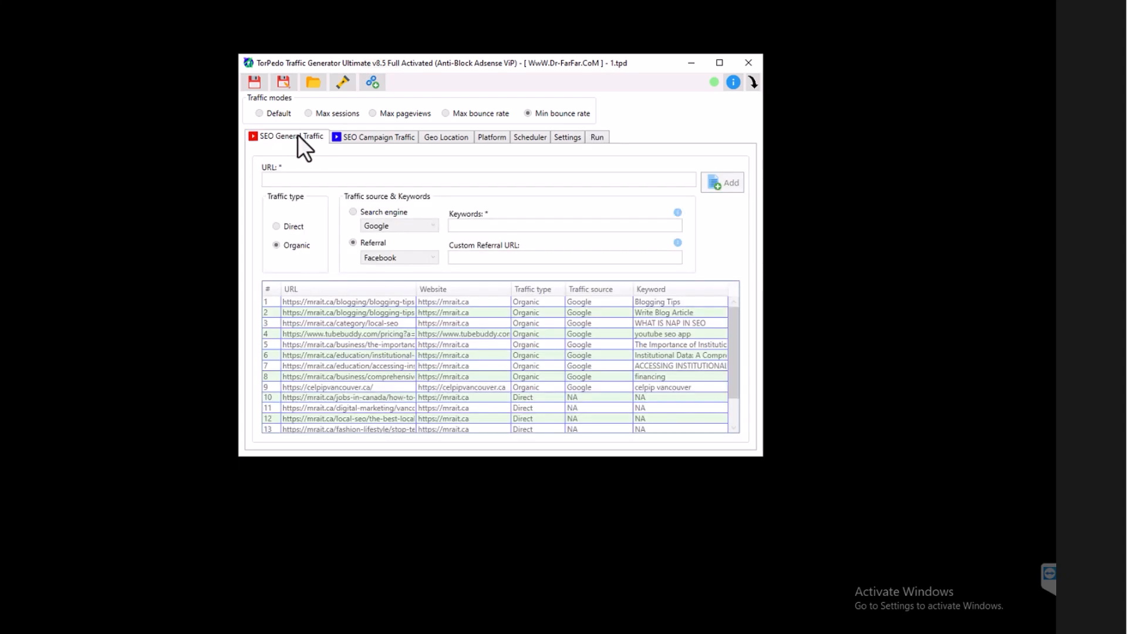
{"action": "mouse_move", "coordinate": [731, 78]}
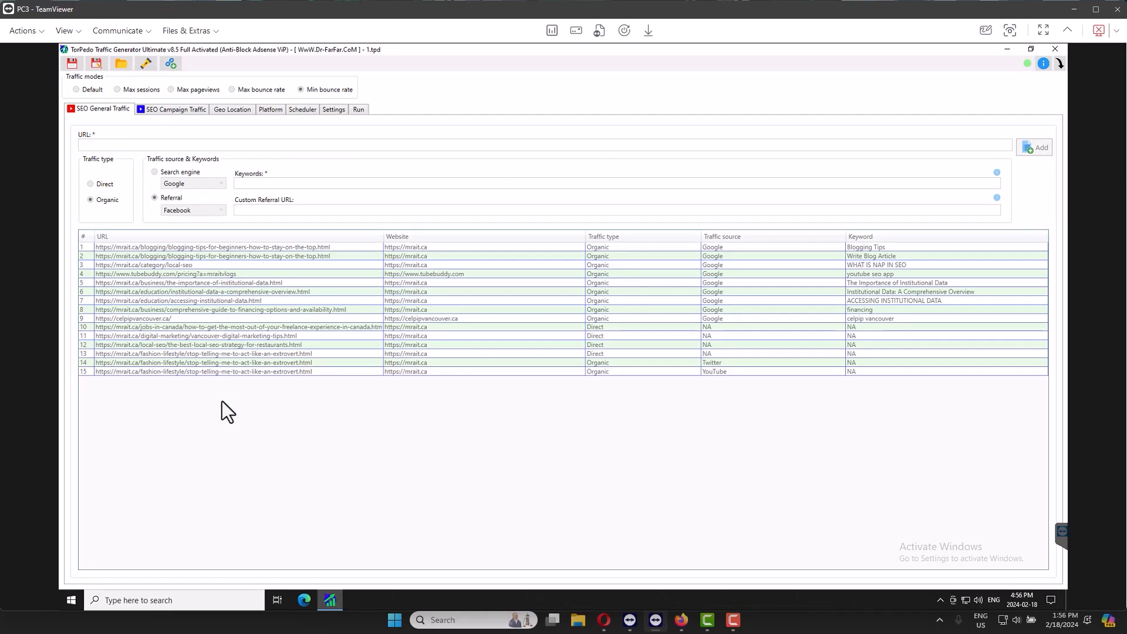
{"action": "mouse_move", "coordinate": [244, 271]}
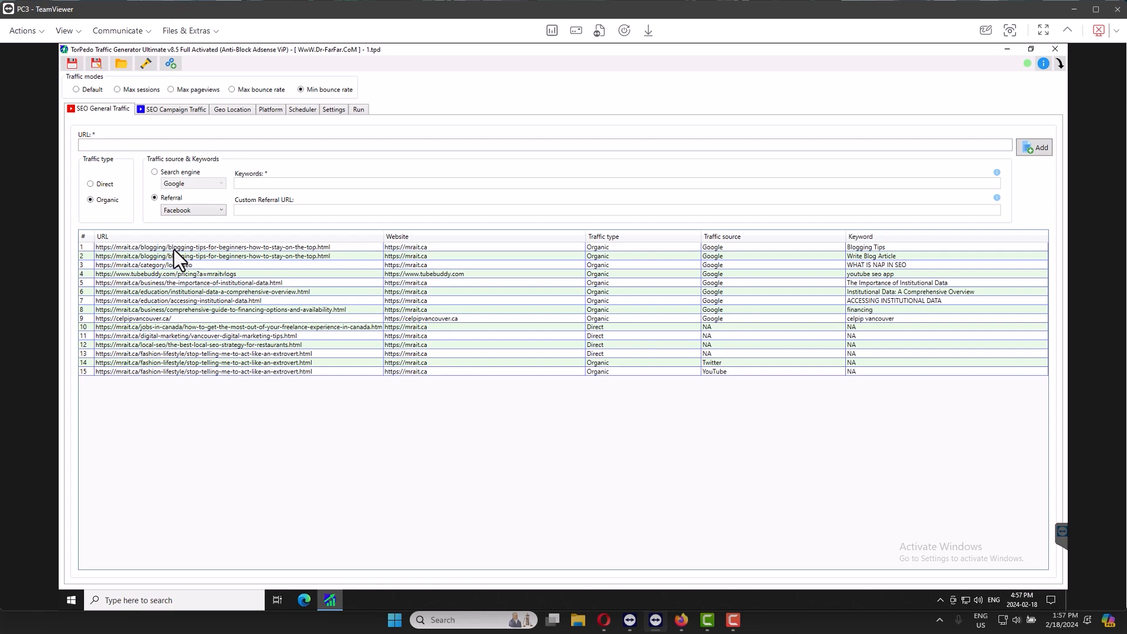
Select all 15 URL entries in the list and bring up their context actions.
{"action": "left_click", "coordinate": [212, 246]}
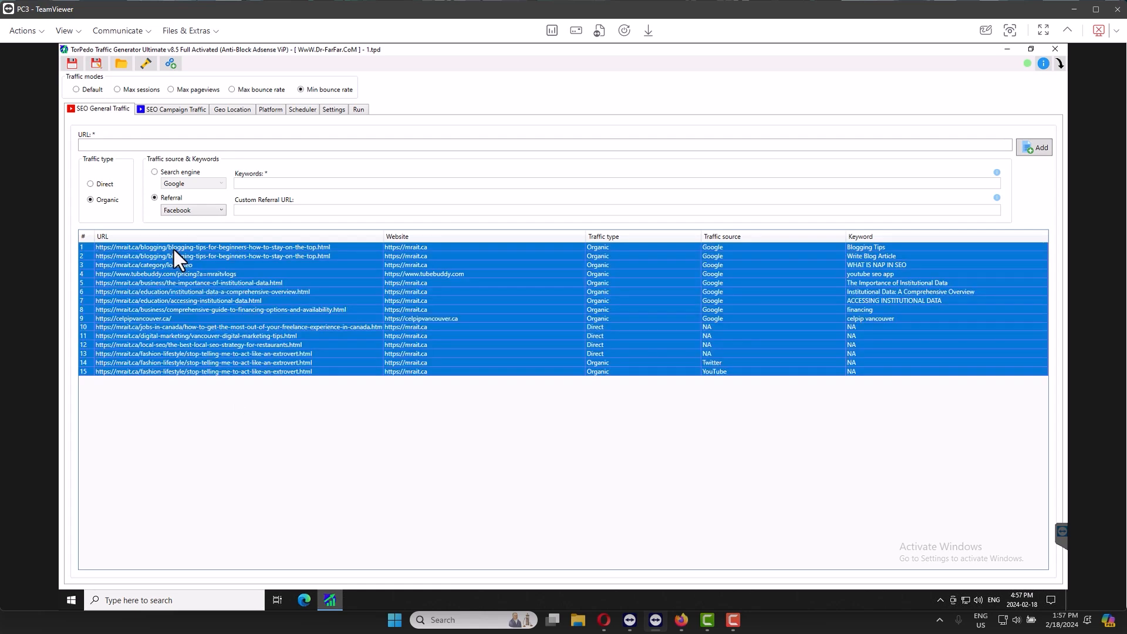
{"action": "right_click", "coordinate": [176, 257]}
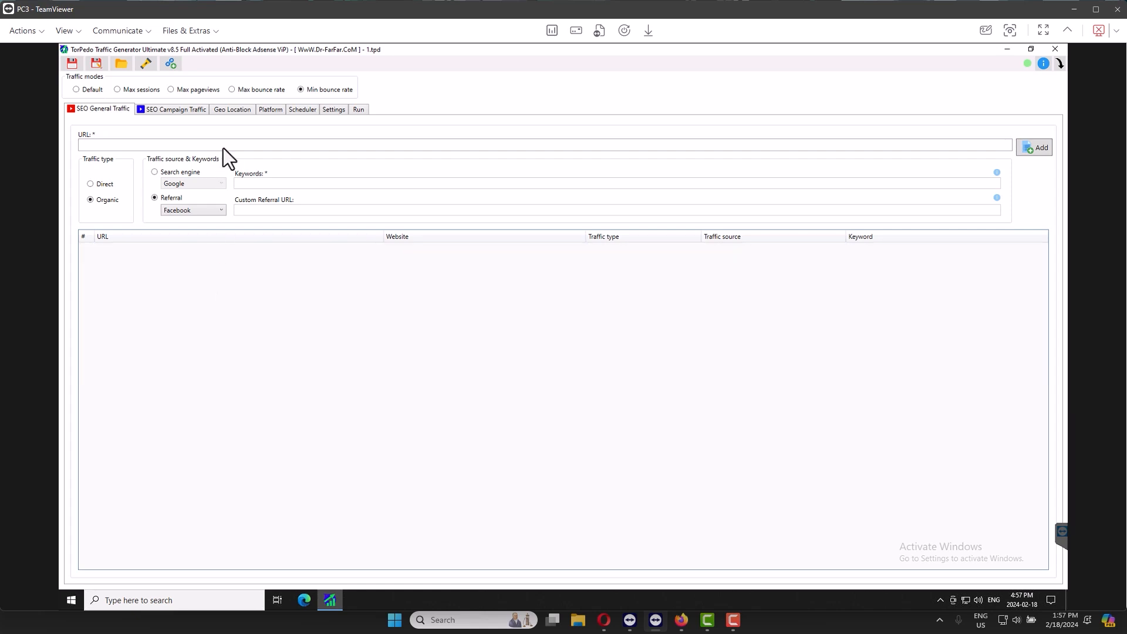
Try adding an empty page address with Organic Google search traffic and dismiss the incorrect URL warning.
{"action": "left_click", "coordinate": [288, 146]}
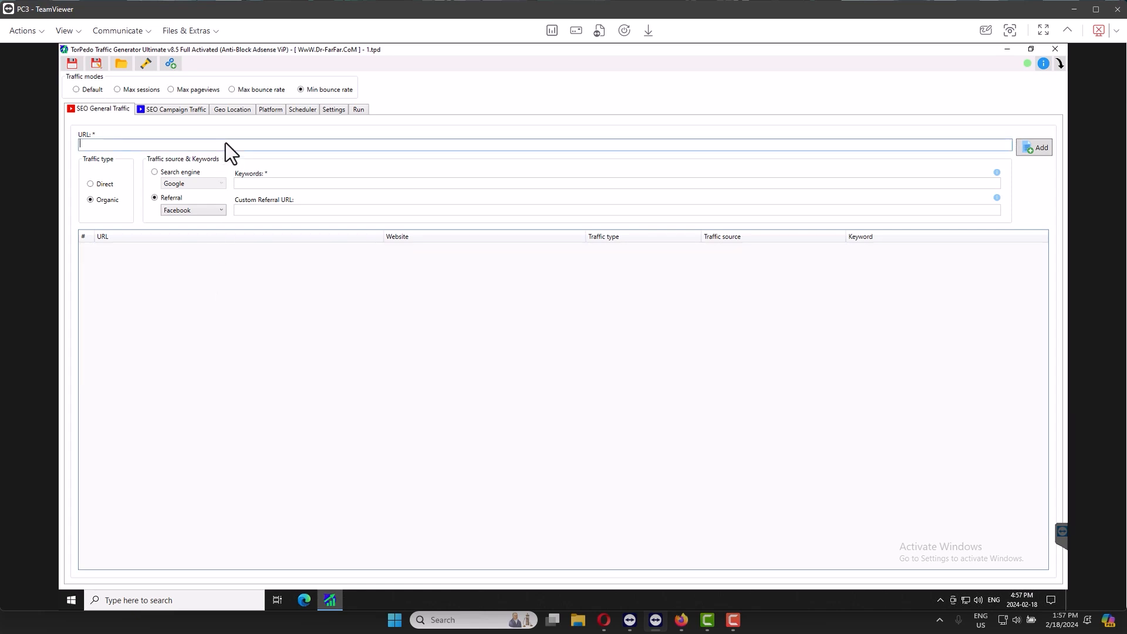
{"action": "left_click", "coordinate": [155, 171]}
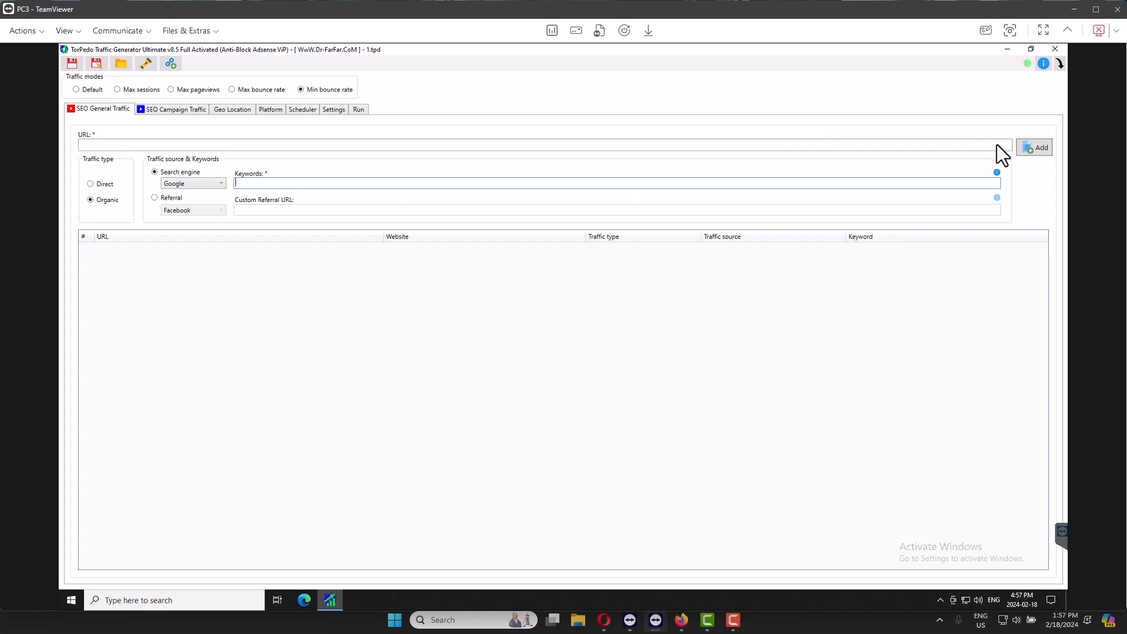
{"action": "left_click", "coordinate": [1036, 148]}
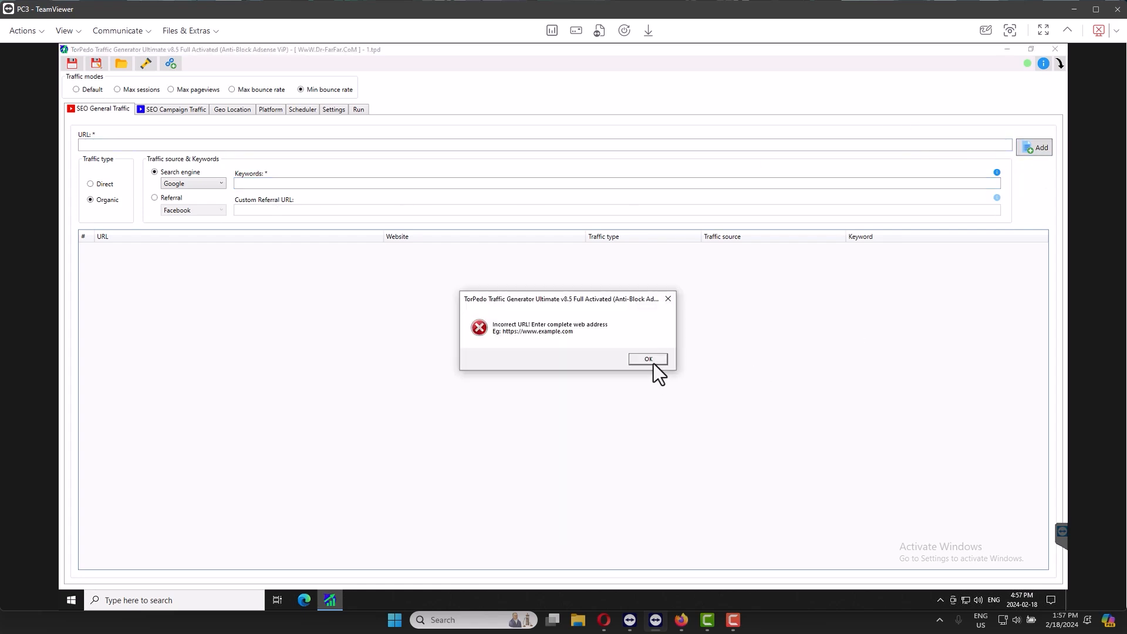
{"action": "left_click", "coordinate": [647, 359]}
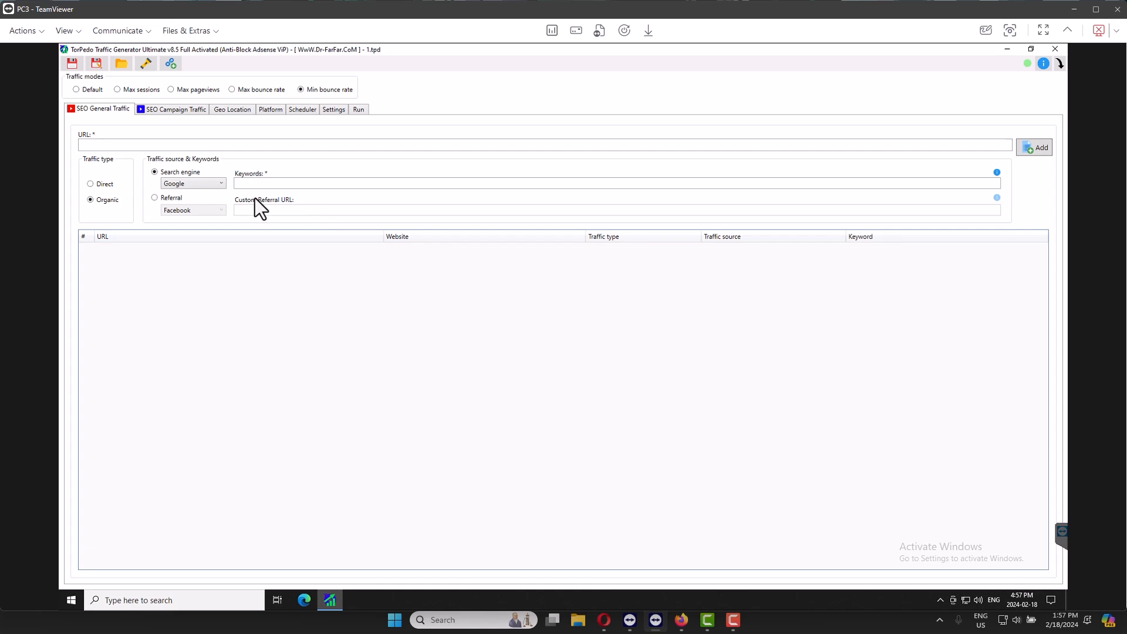
{"action": "mouse_move", "coordinate": [279, 204]}
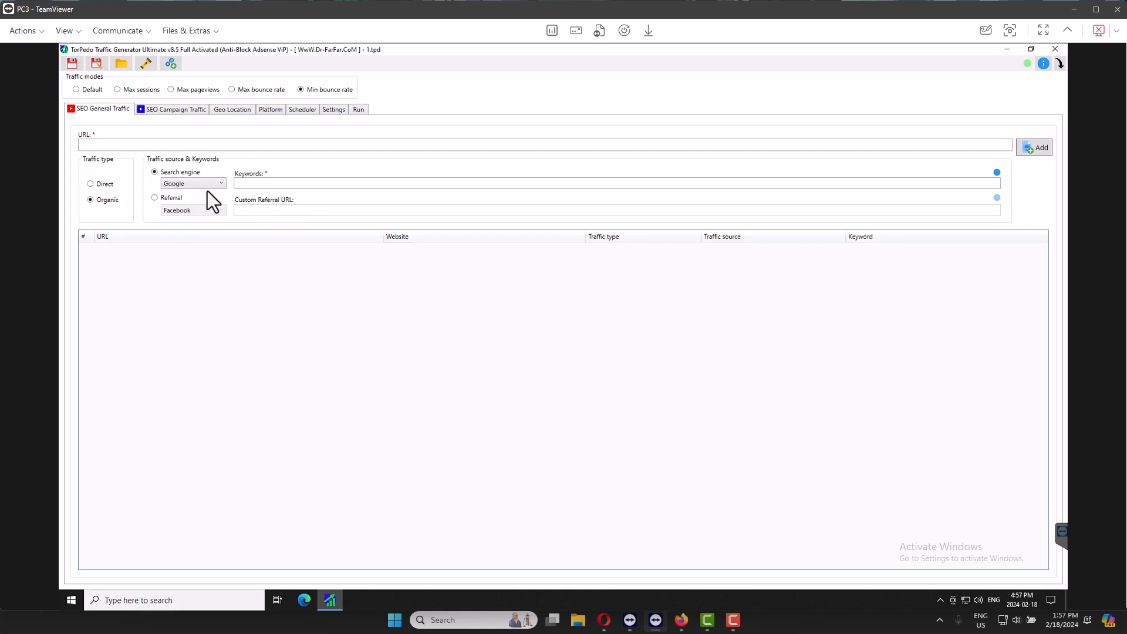
{"action": "left_click", "coordinate": [222, 183]}
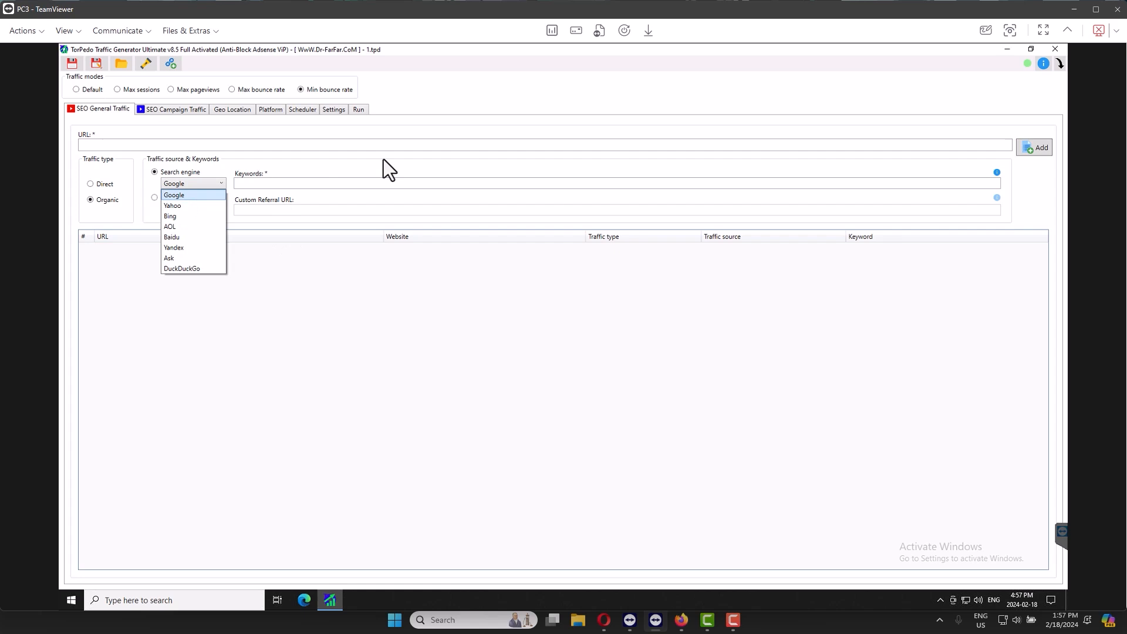
{"action": "left_click", "coordinate": [174, 194]}
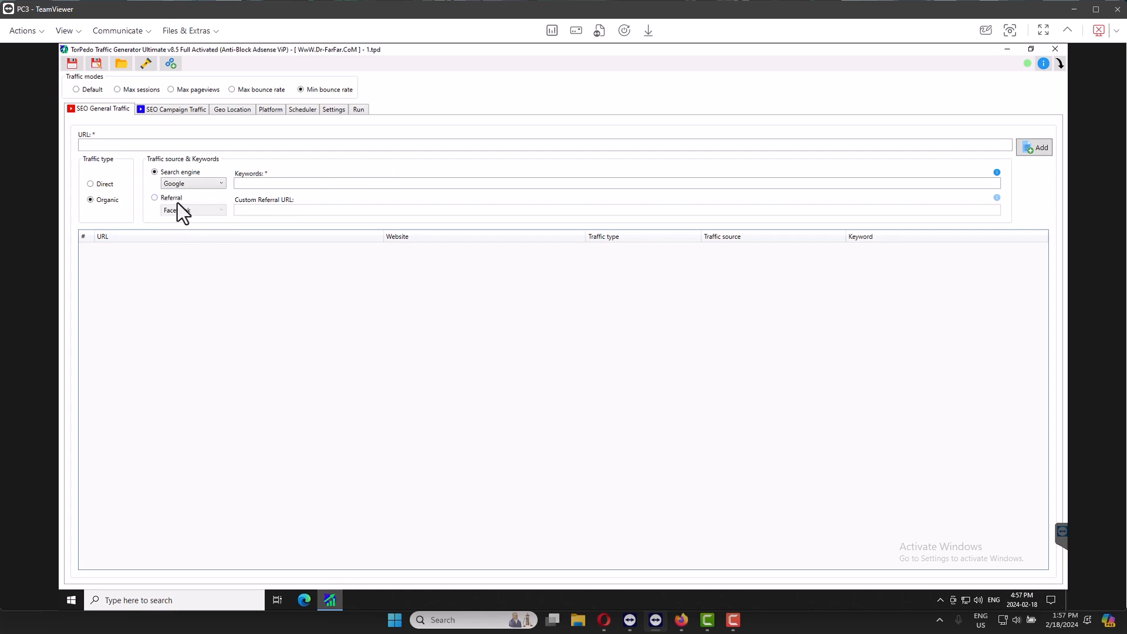
Switch the traffic source to Referral and choose Custom website as the referrer.
{"action": "left_click", "coordinate": [153, 198]}
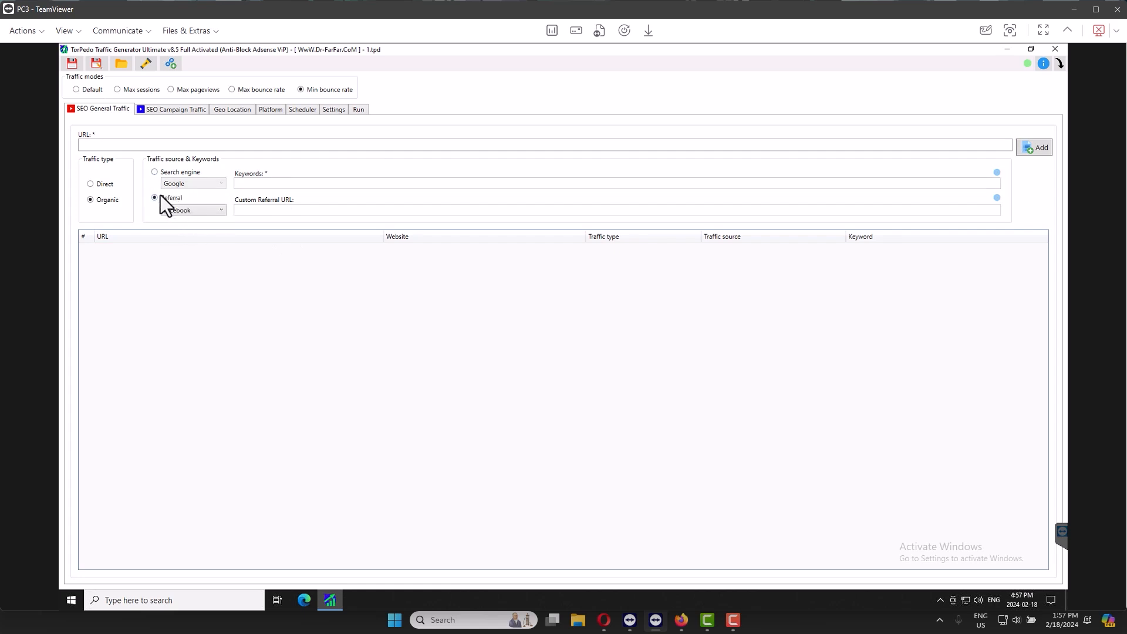
{"action": "left_click", "coordinate": [192, 209]}
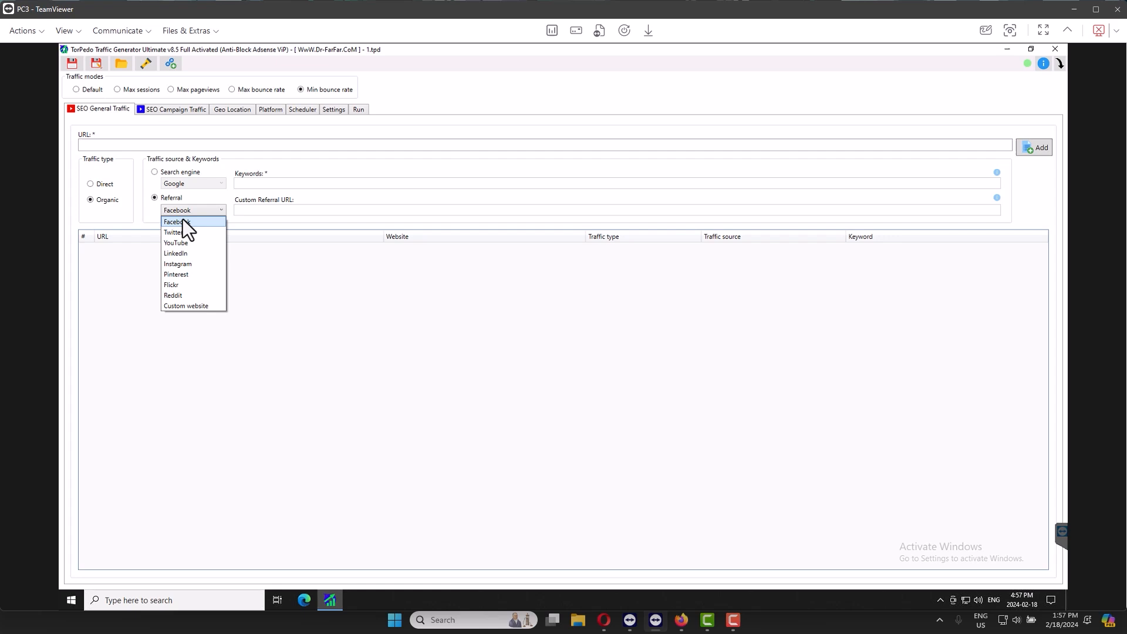
{"action": "left_click", "coordinate": [175, 222]}
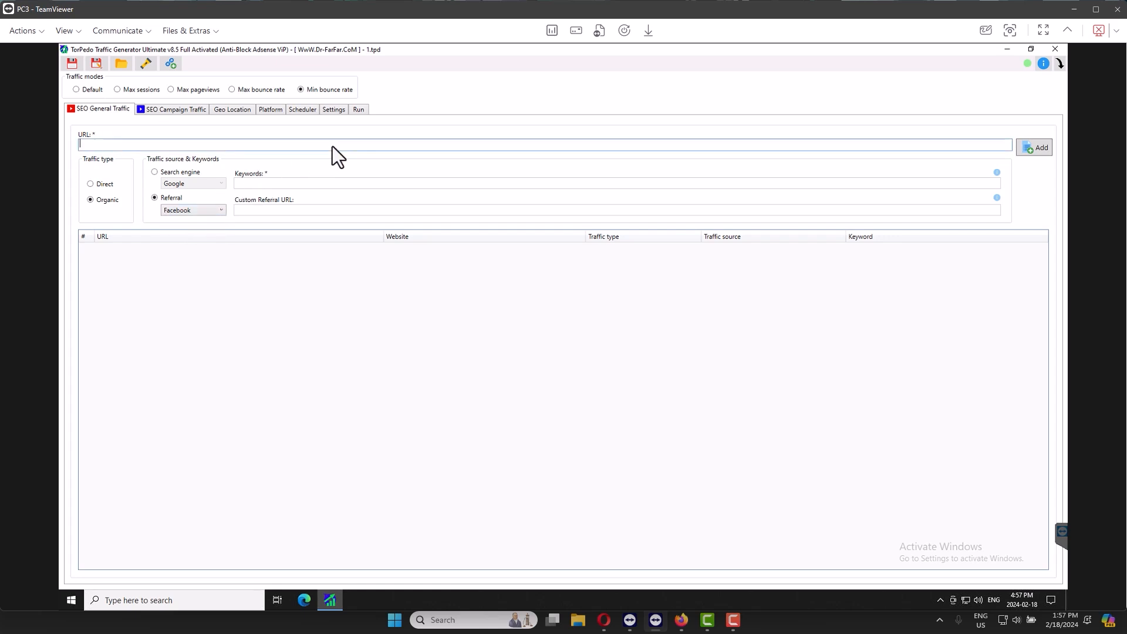
{"action": "left_click", "coordinate": [220, 210]}
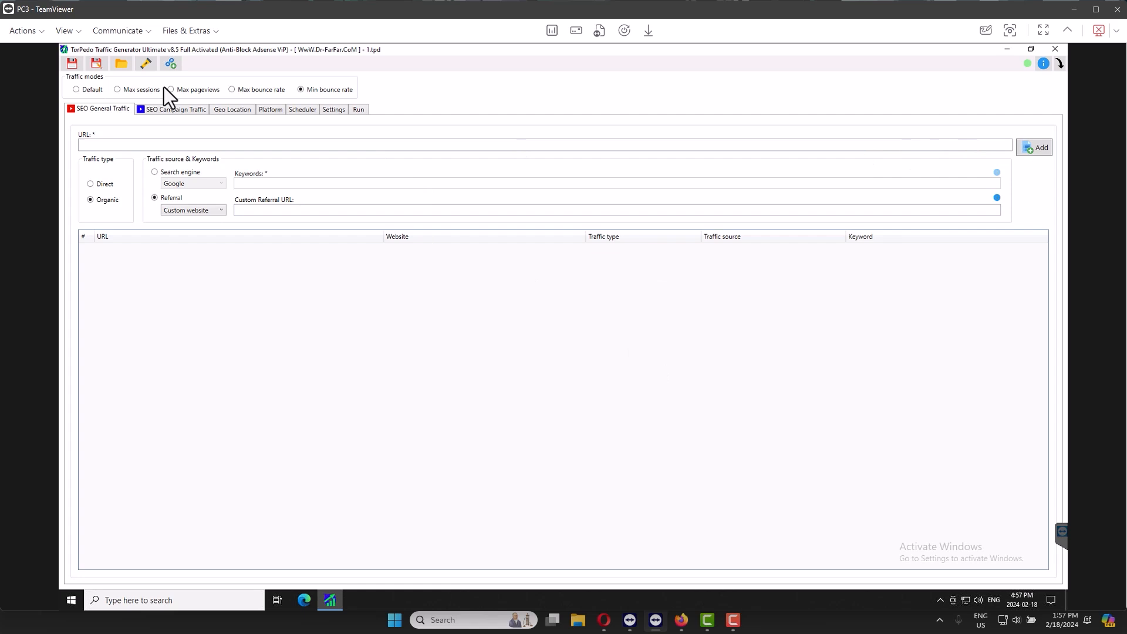
{"action": "mouse_move", "coordinate": [71, 63]}
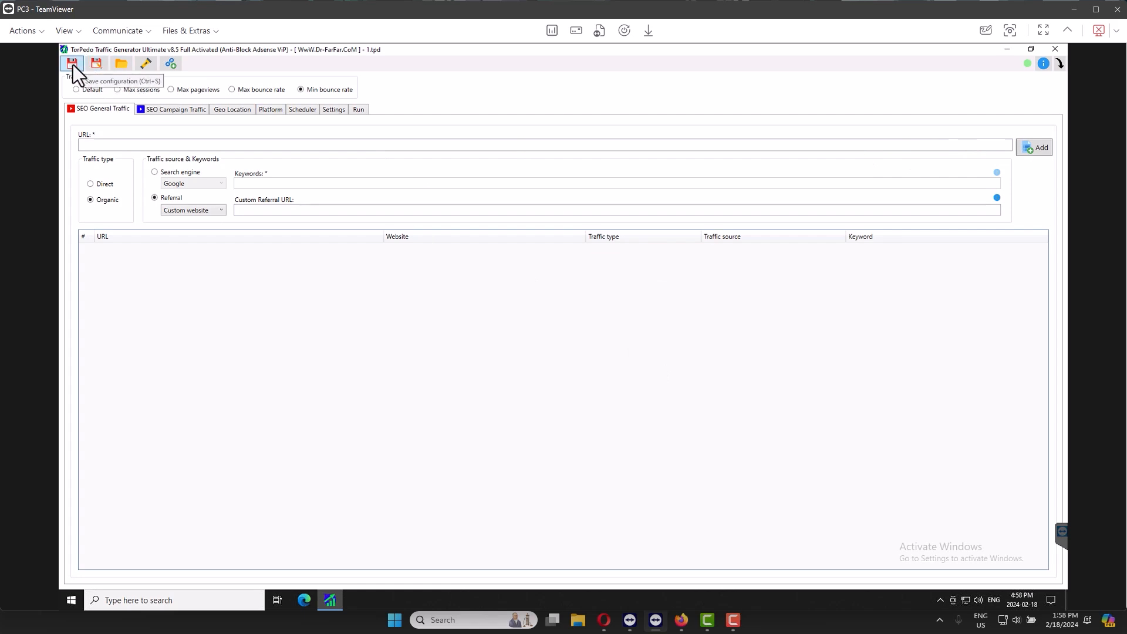
{"action": "mouse_move", "coordinate": [119, 94]}
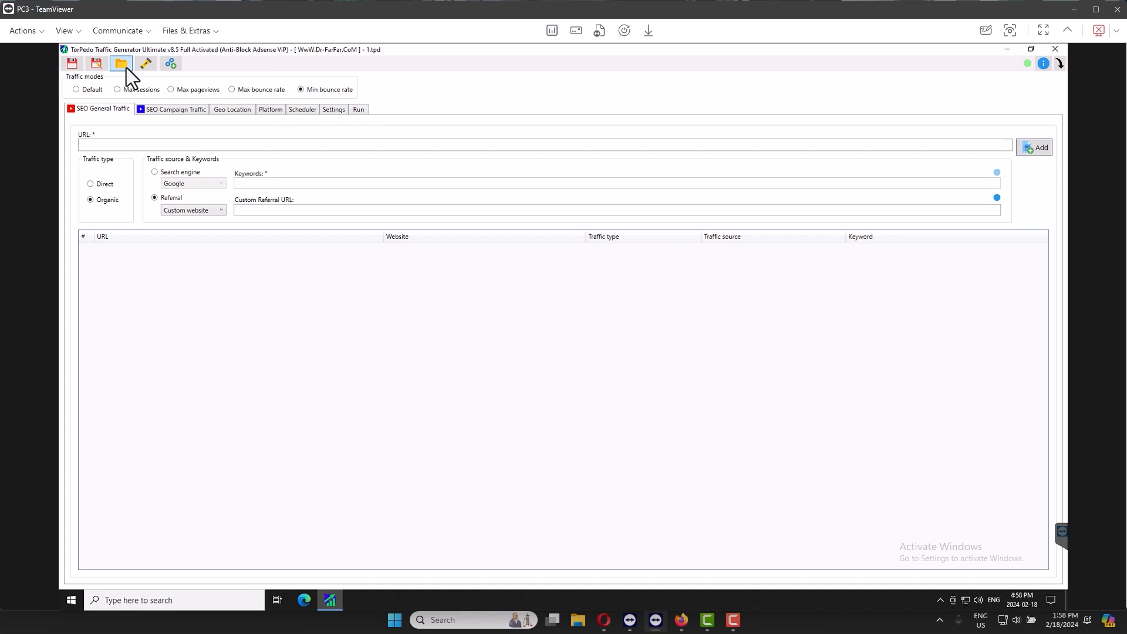
Reload the 1.tpd list of 15 mrait.ca pages, check the run log, and show the 9000–20000 ms session settings.
{"action": "left_click", "coordinate": [121, 64]}
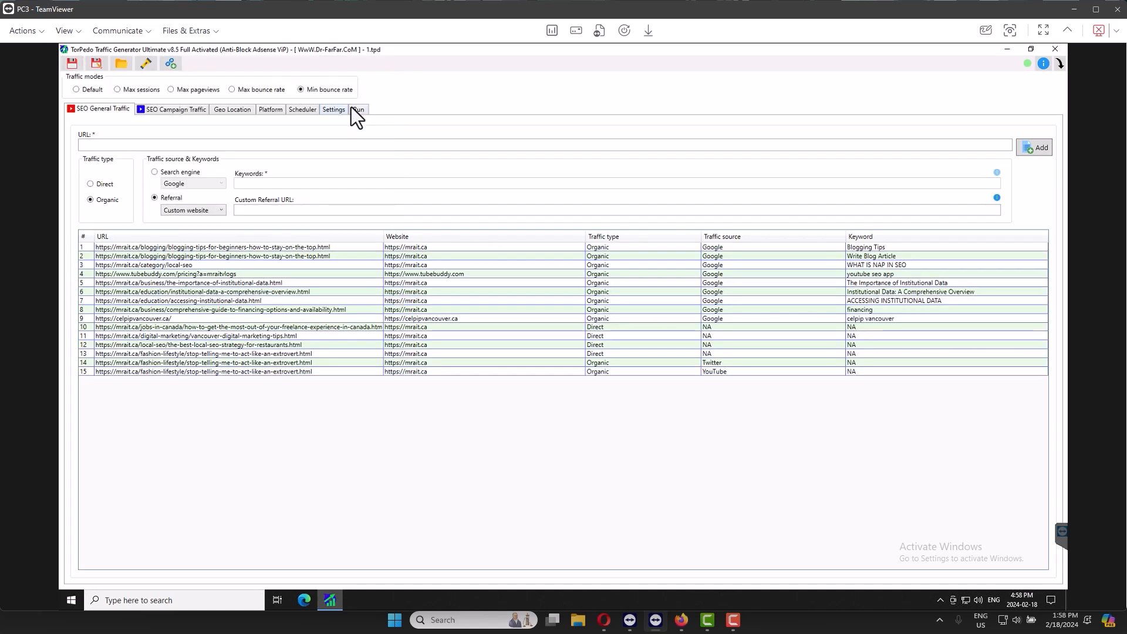
{"action": "left_click", "coordinate": [356, 110]}
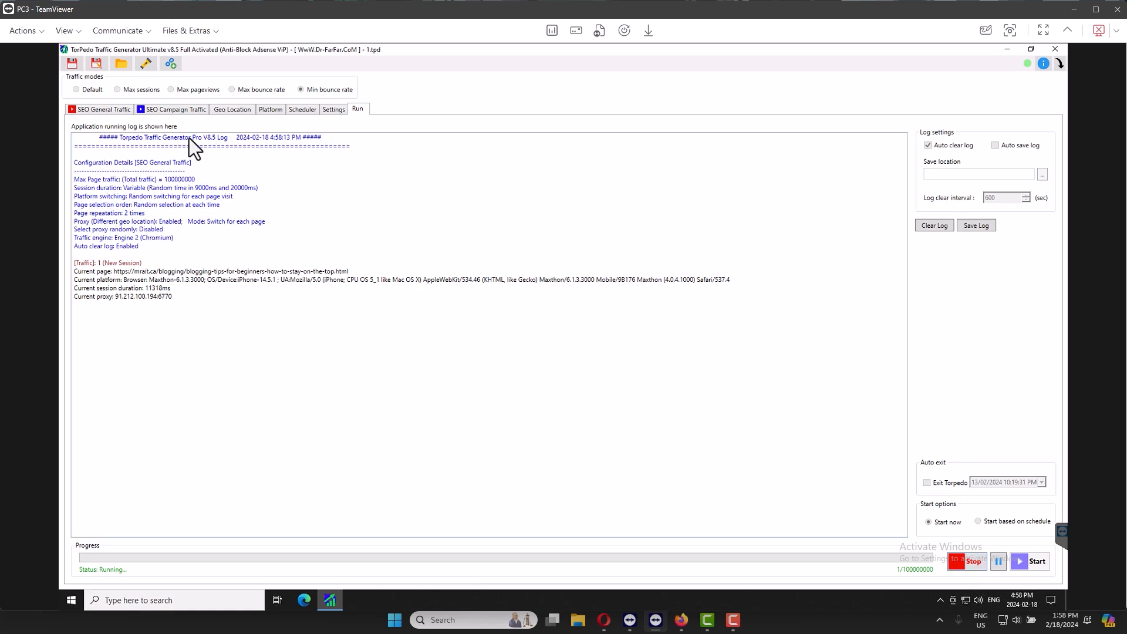
{"action": "left_click", "coordinate": [104, 108]}
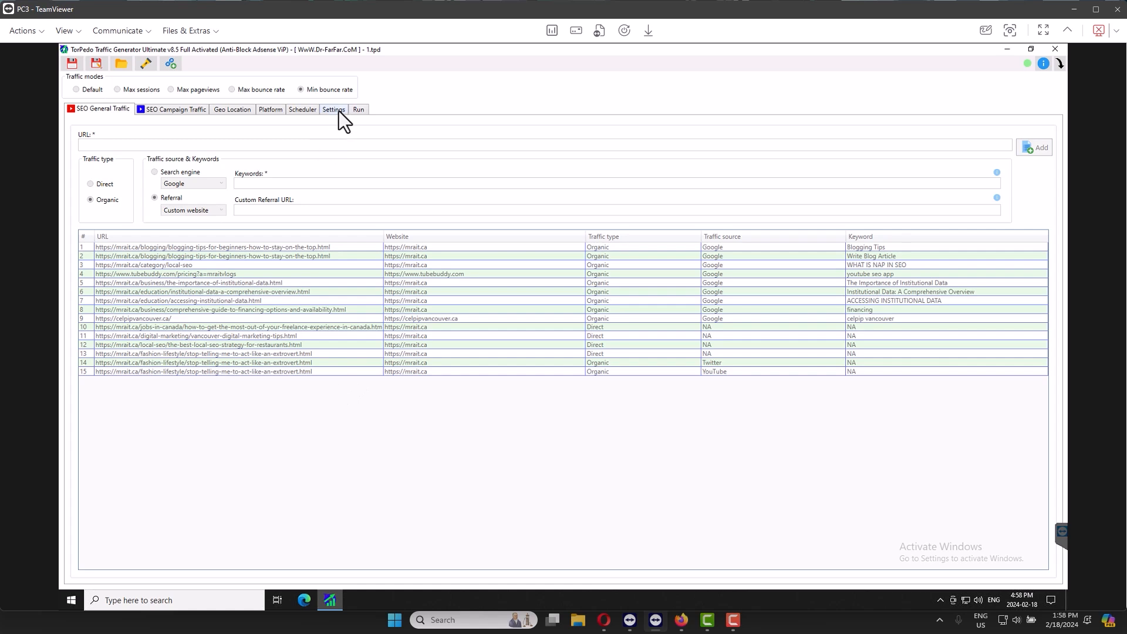
{"action": "left_click", "coordinate": [332, 108]}
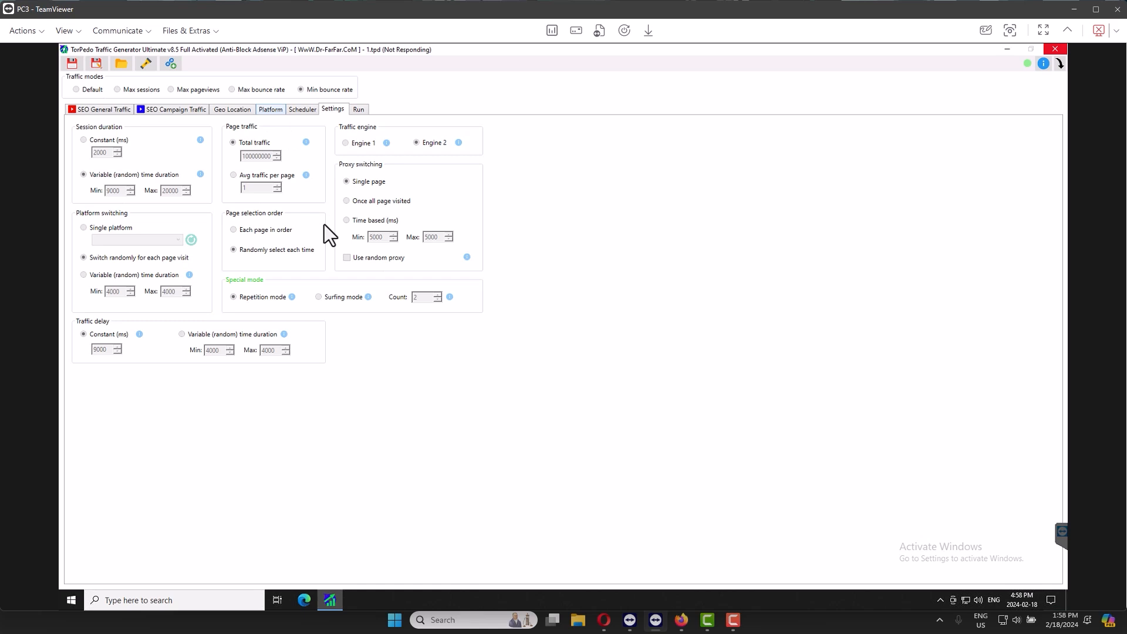
Review the Platform browser list, then return to the run log showing the second traffic session.
{"action": "left_click", "coordinate": [270, 108]}
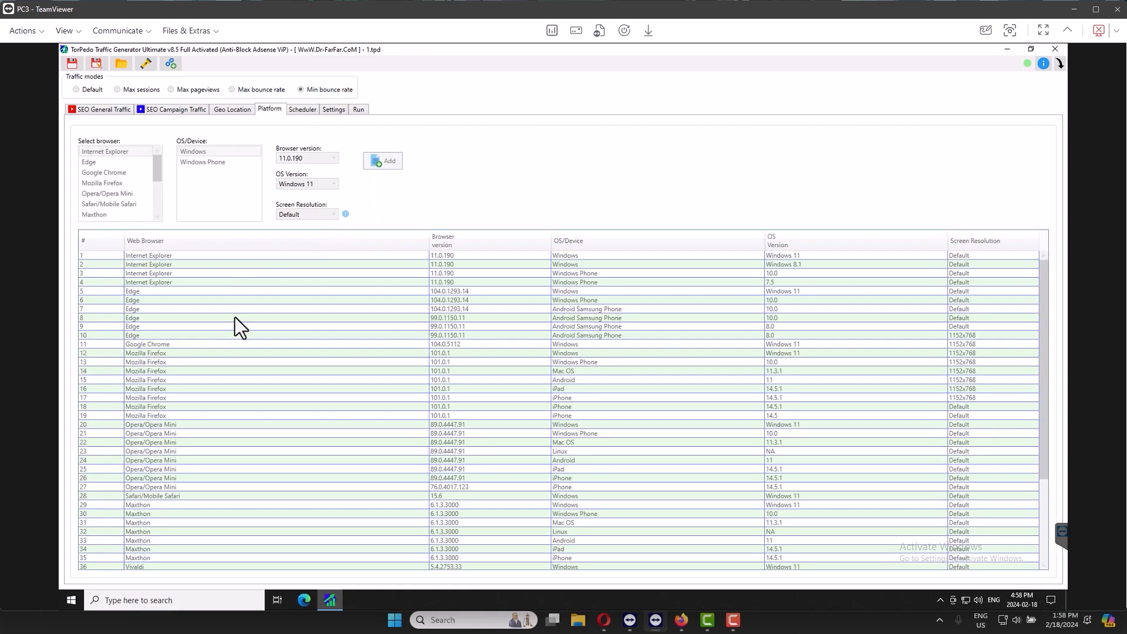
{"action": "mouse_move", "coordinate": [244, 374]}
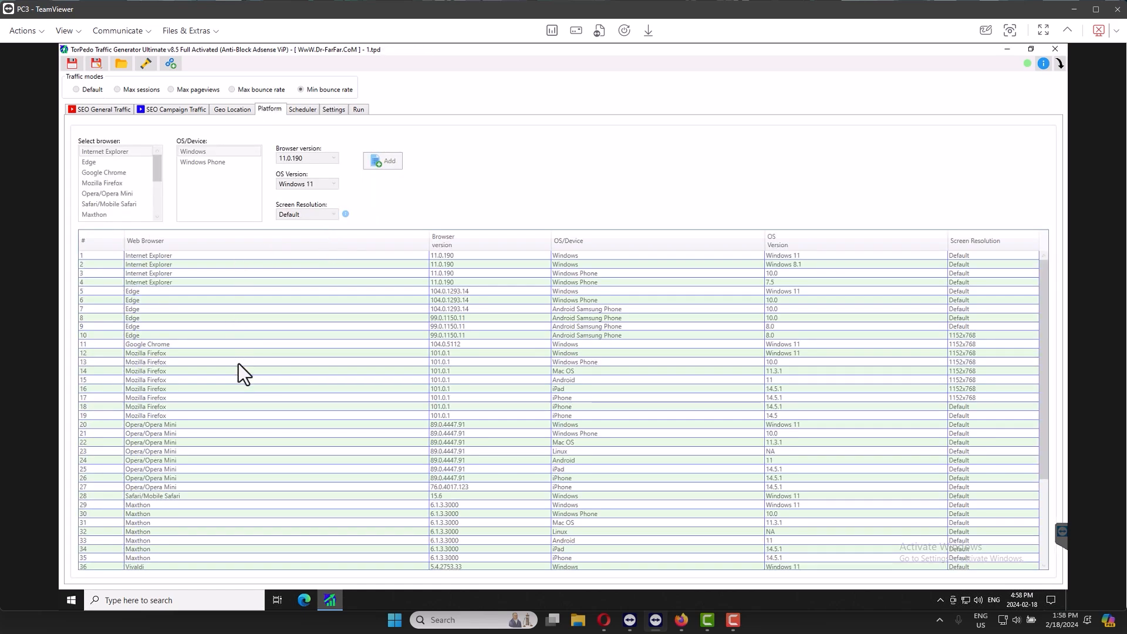
{"action": "mouse_move", "coordinate": [1051, 366]}
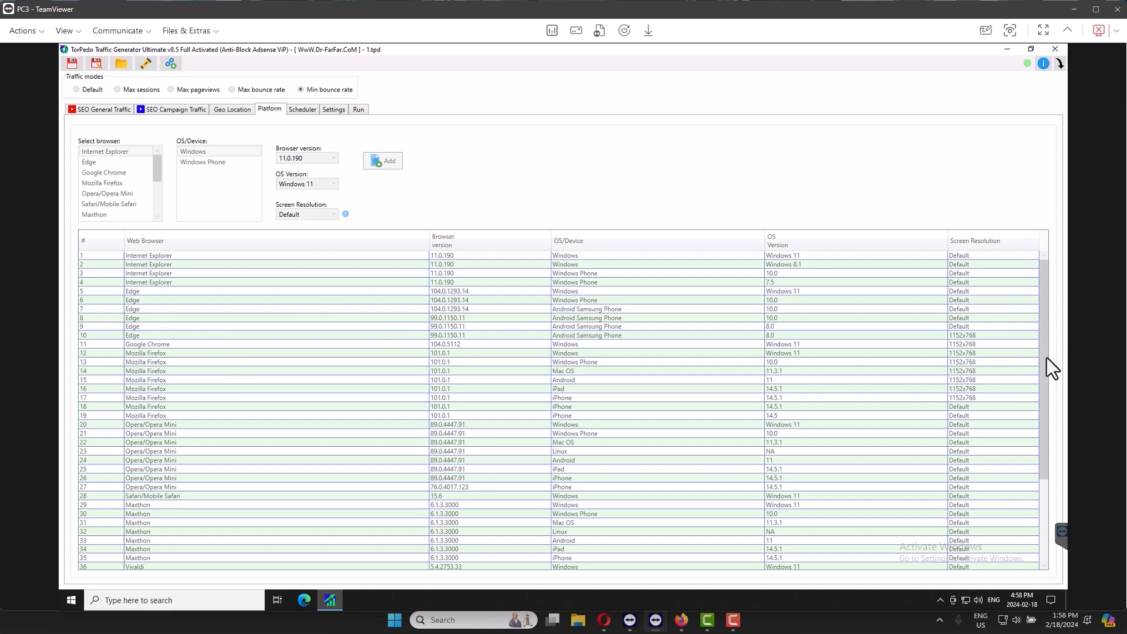
{"action": "mouse_move", "coordinate": [1050, 570]}
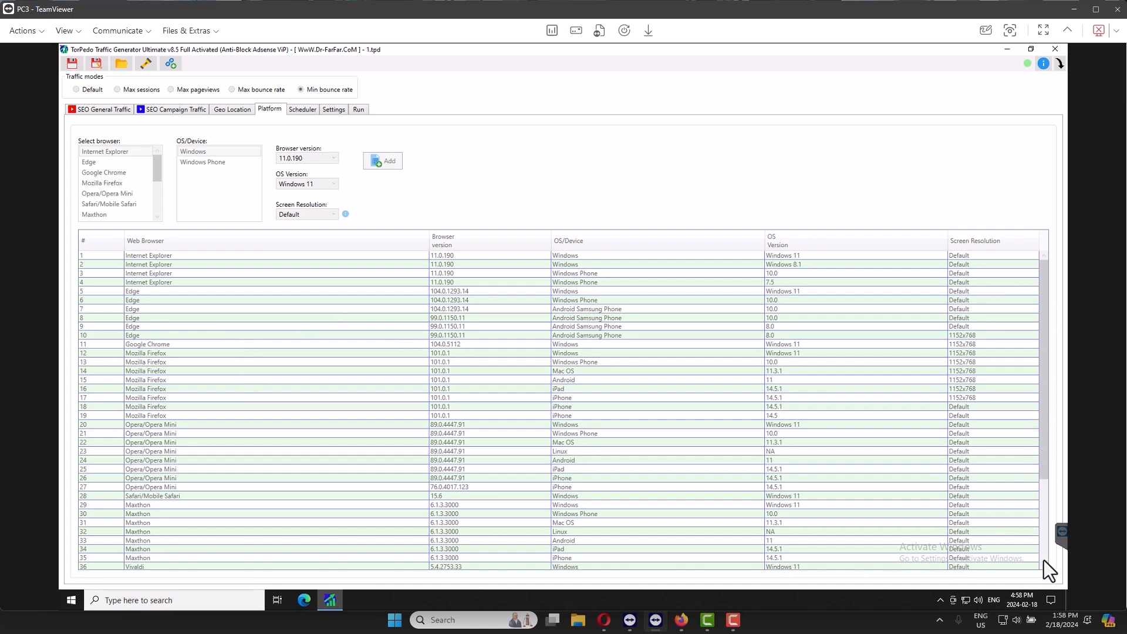
{"action": "mouse_move", "coordinate": [298, 370]}
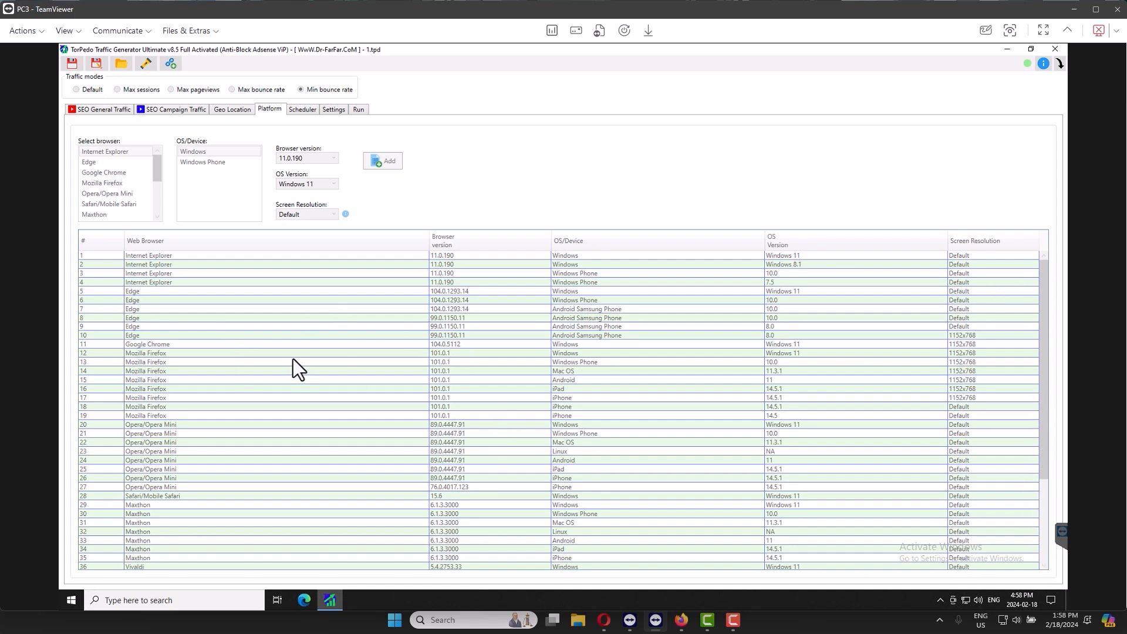
{"action": "mouse_move", "coordinate": [279, 369]}
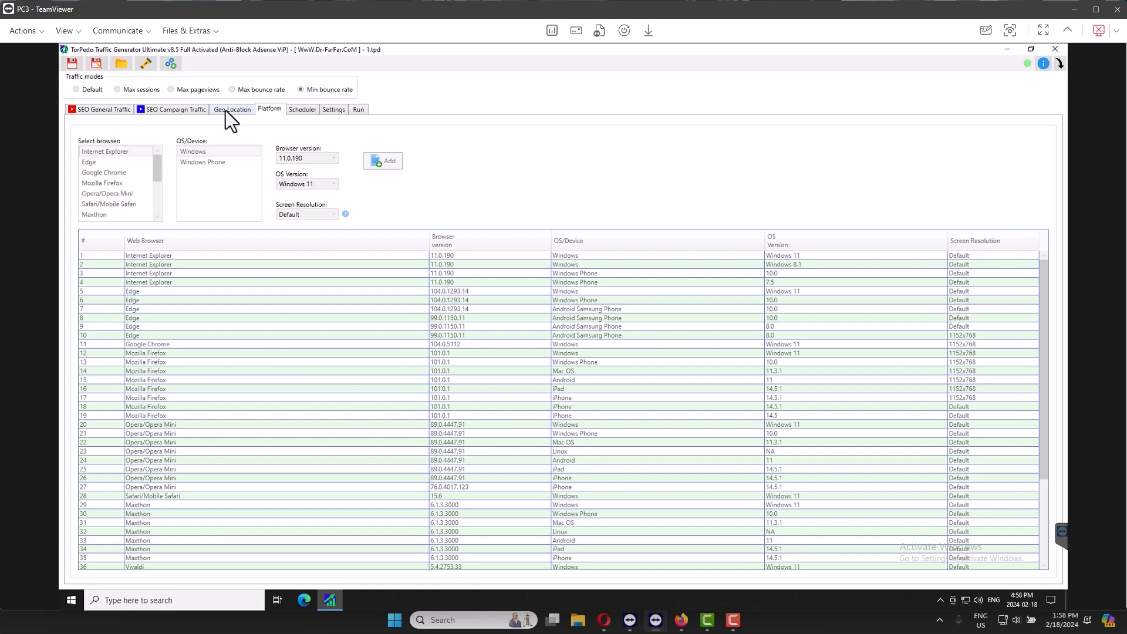
{"action": "left_click", "coordinate": [102, 108]}
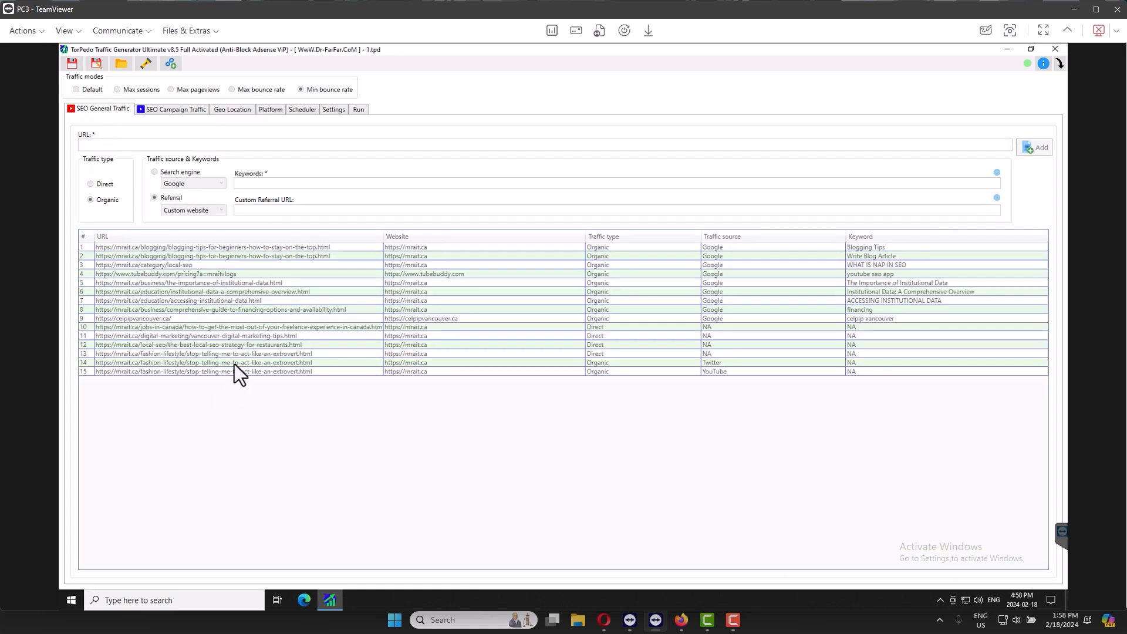
{"action": "left_click", "coordinate": [358, 109]}
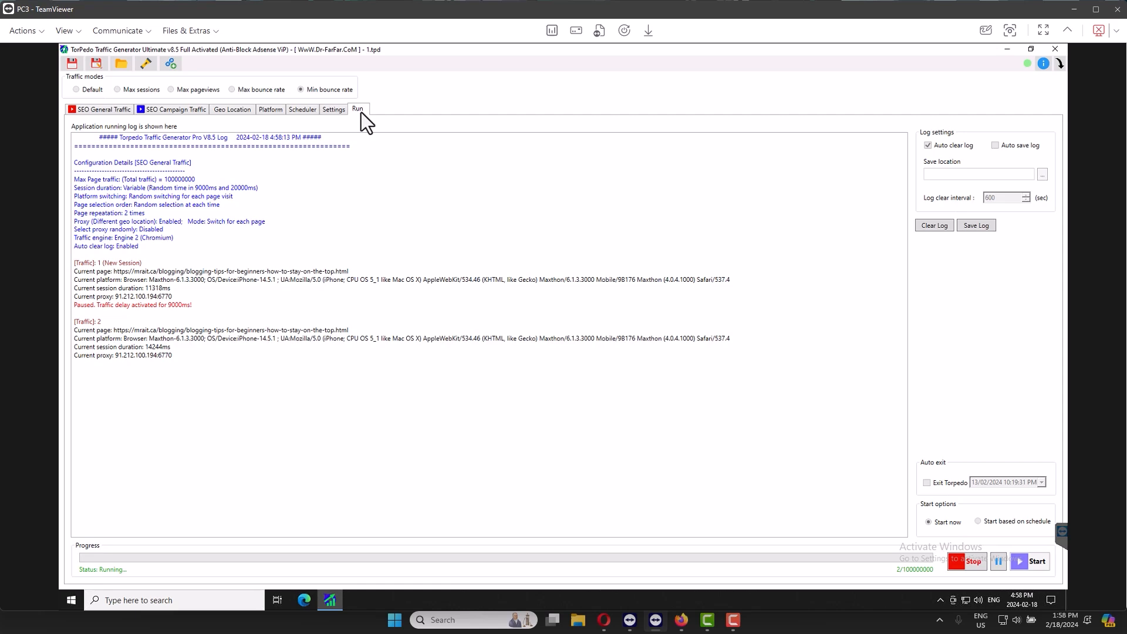
{"action": "mouse_move", "coordinate": [836, 590]}
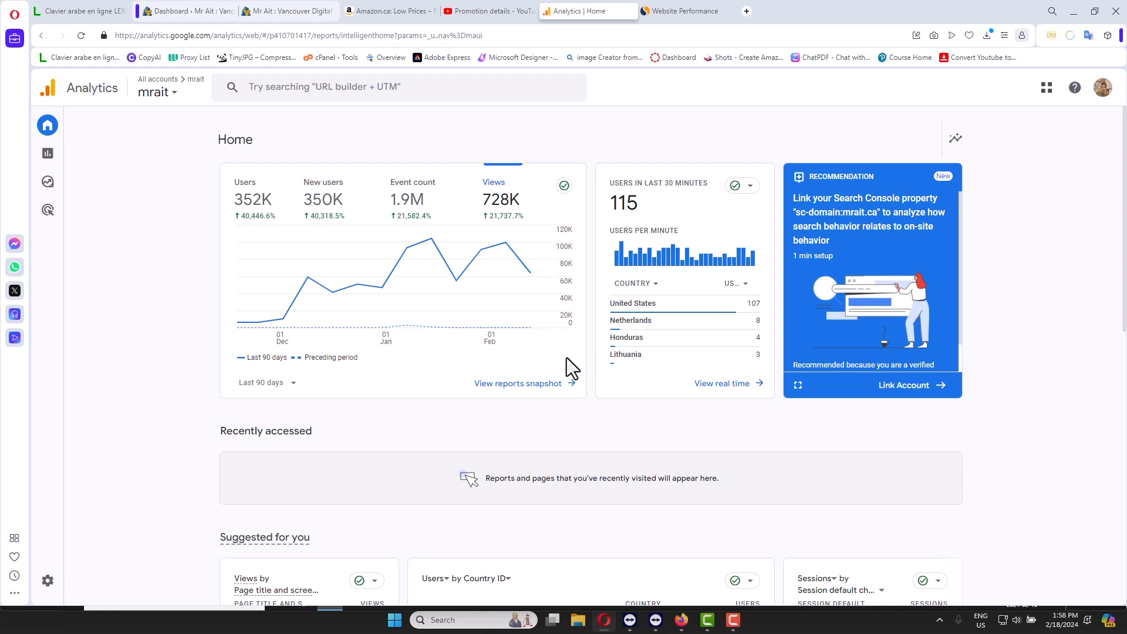
{"action": "mouse_move", "coordinate": [707, 481]}
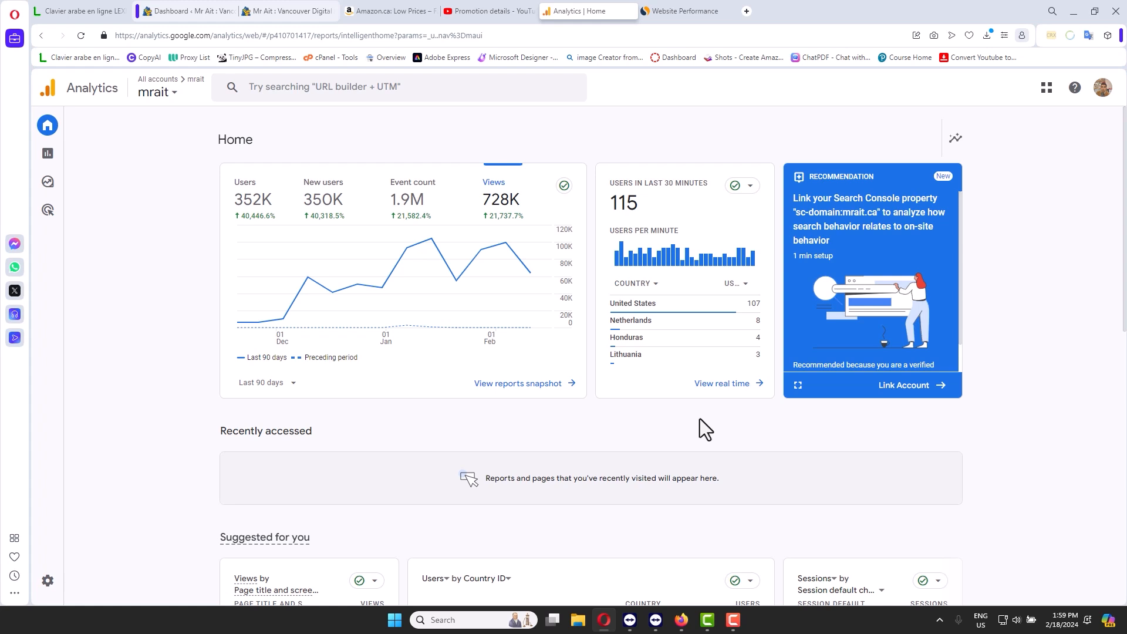
{"action": "mouse_move", "coordinate": [730, 437]}
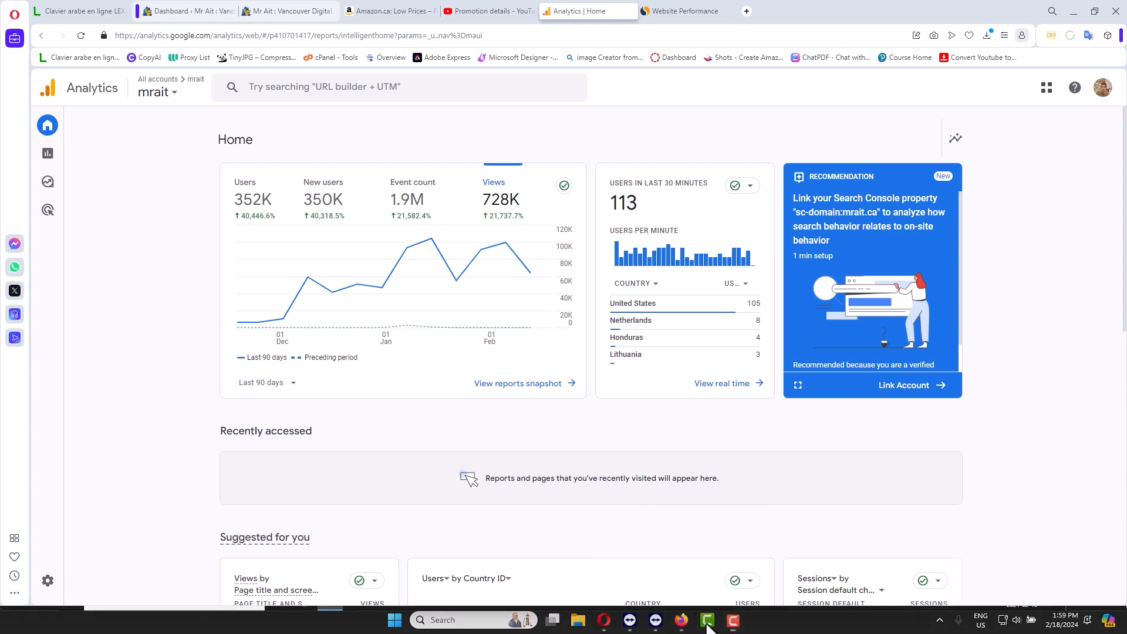
After noting ~113 users in the last 30 minutes, return to the remote traffic generator session.
{"action": "left_click", "coordinate": [707, 620]}
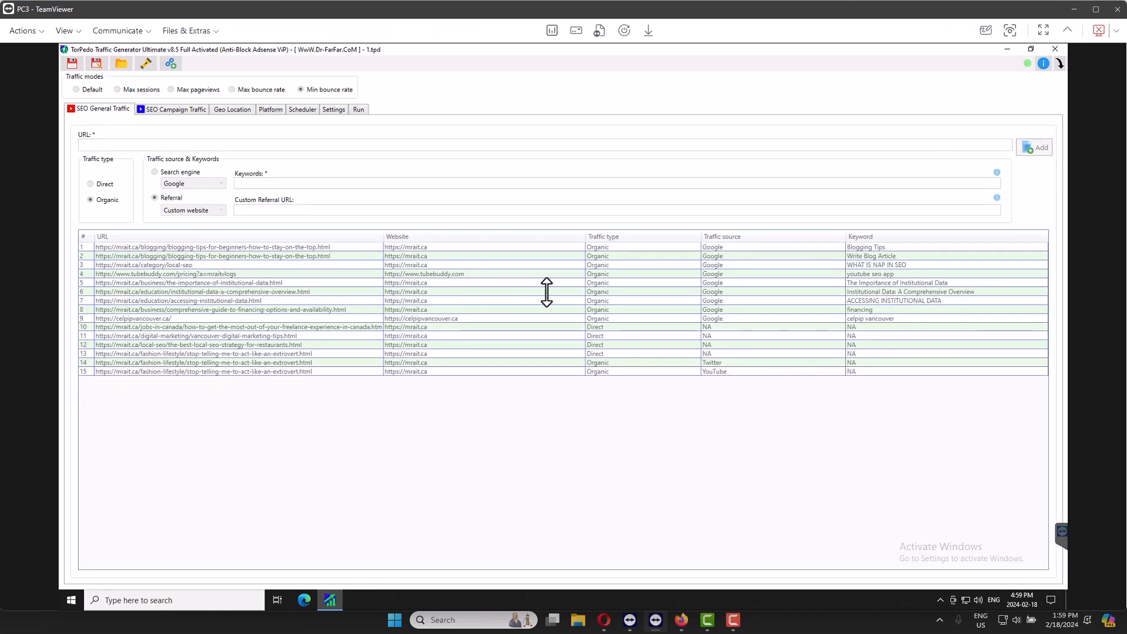
{"action": "mouse_move", "coordinate": [732, 620]}
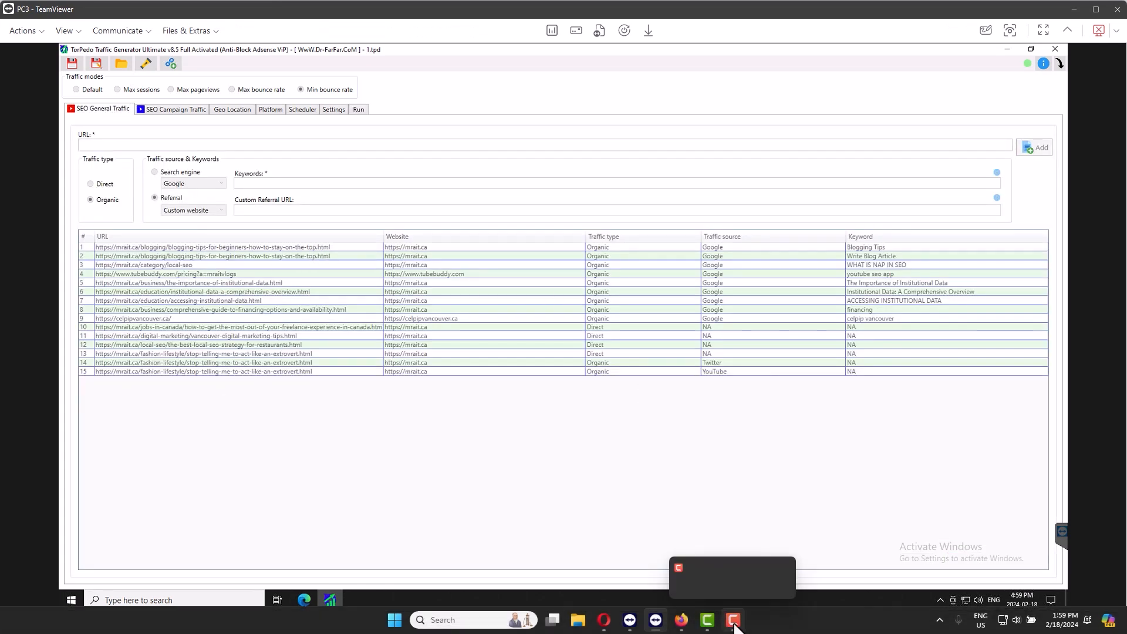